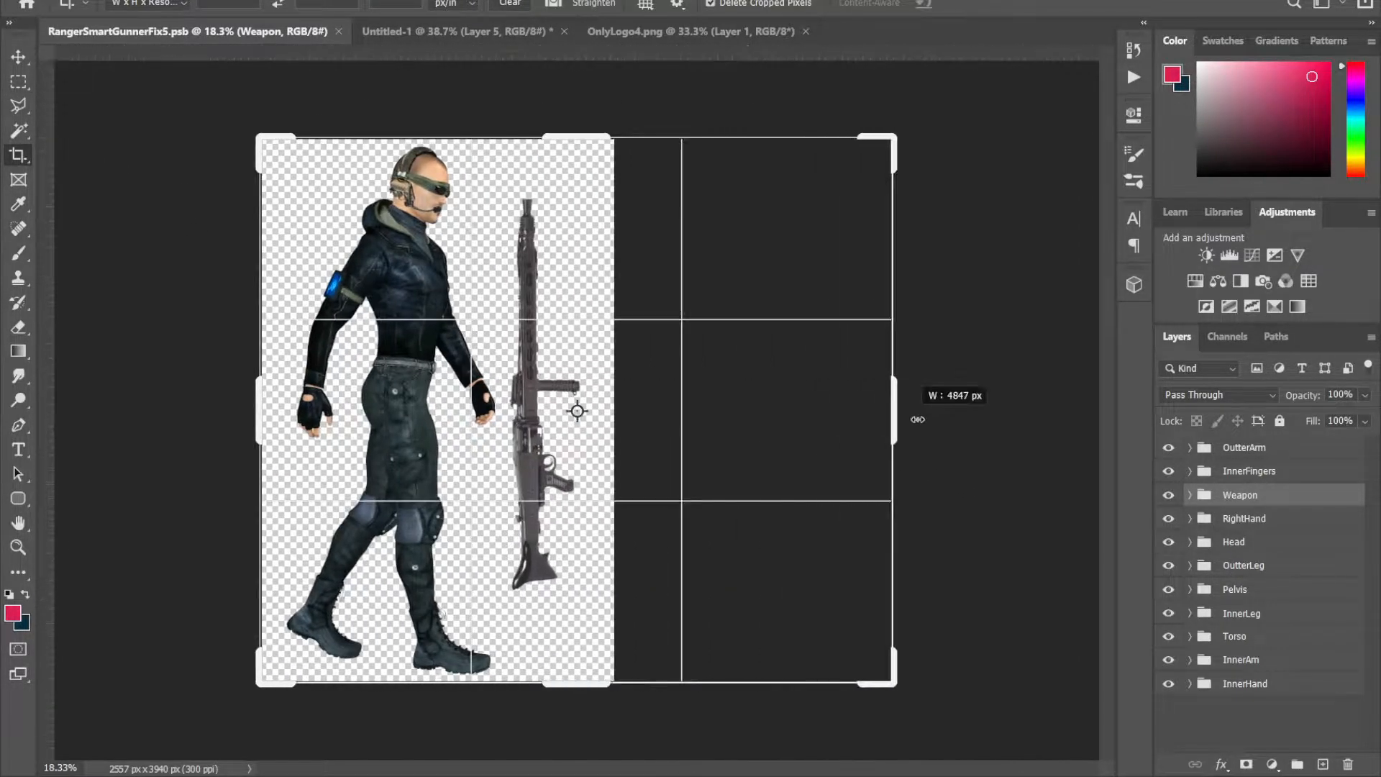
Commit the crop so the canvas gains empty transparent space on the right
click(984, 4)
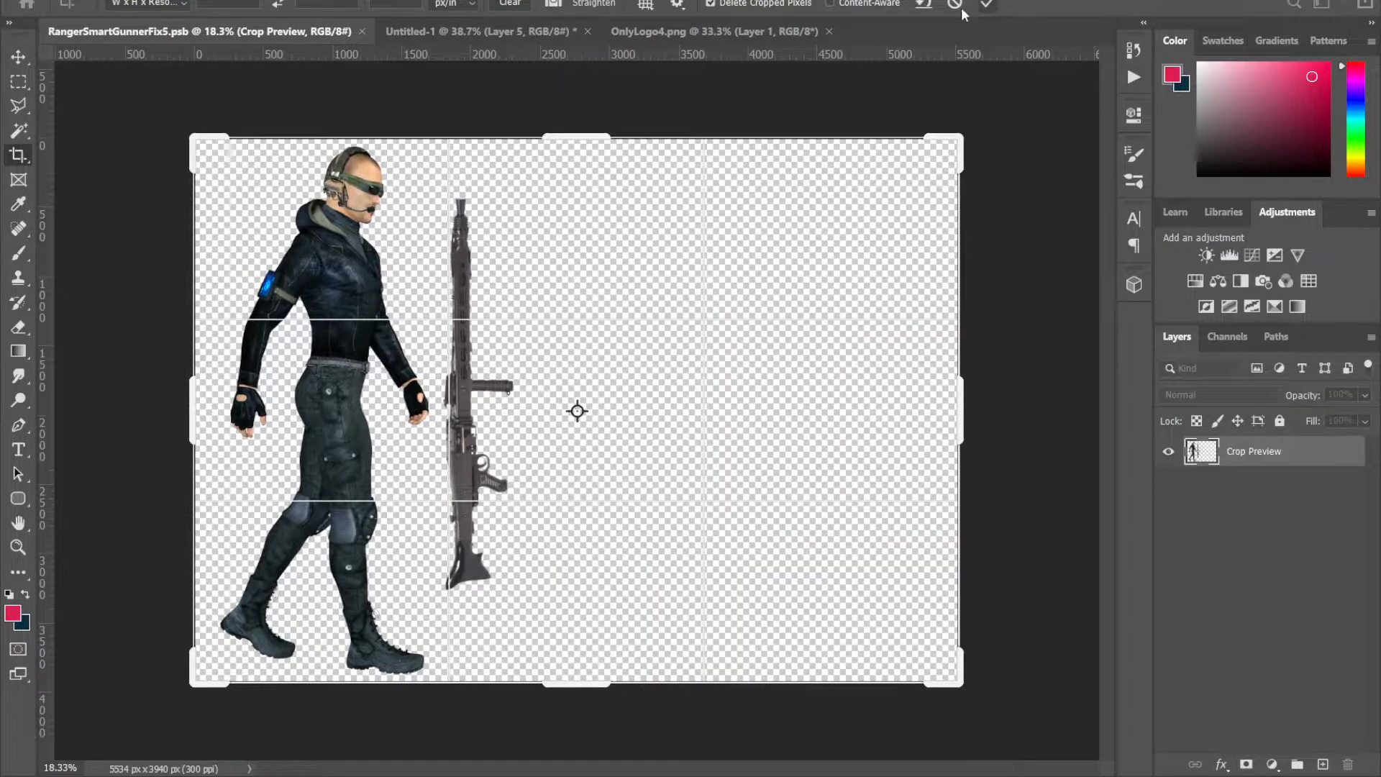
click(984, 5)
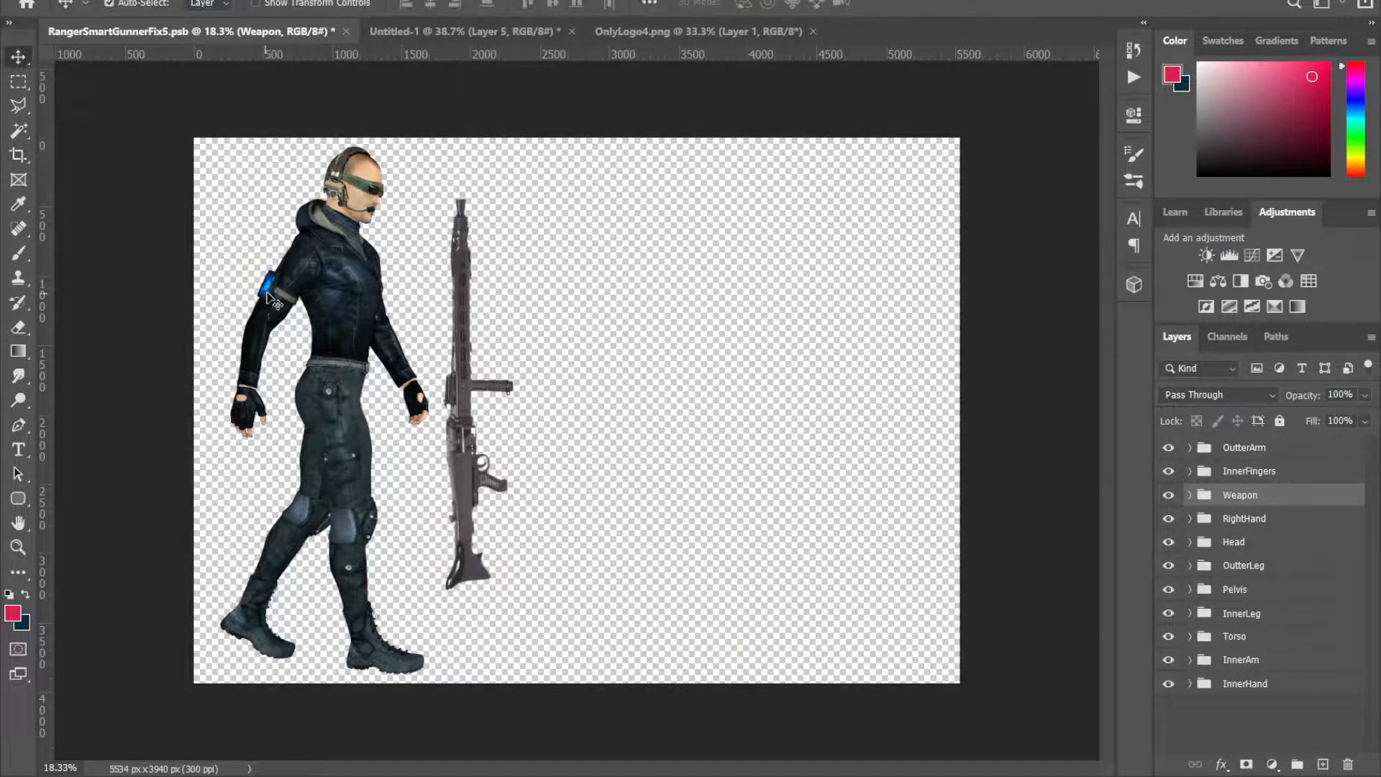
mouse_move(290, 289)
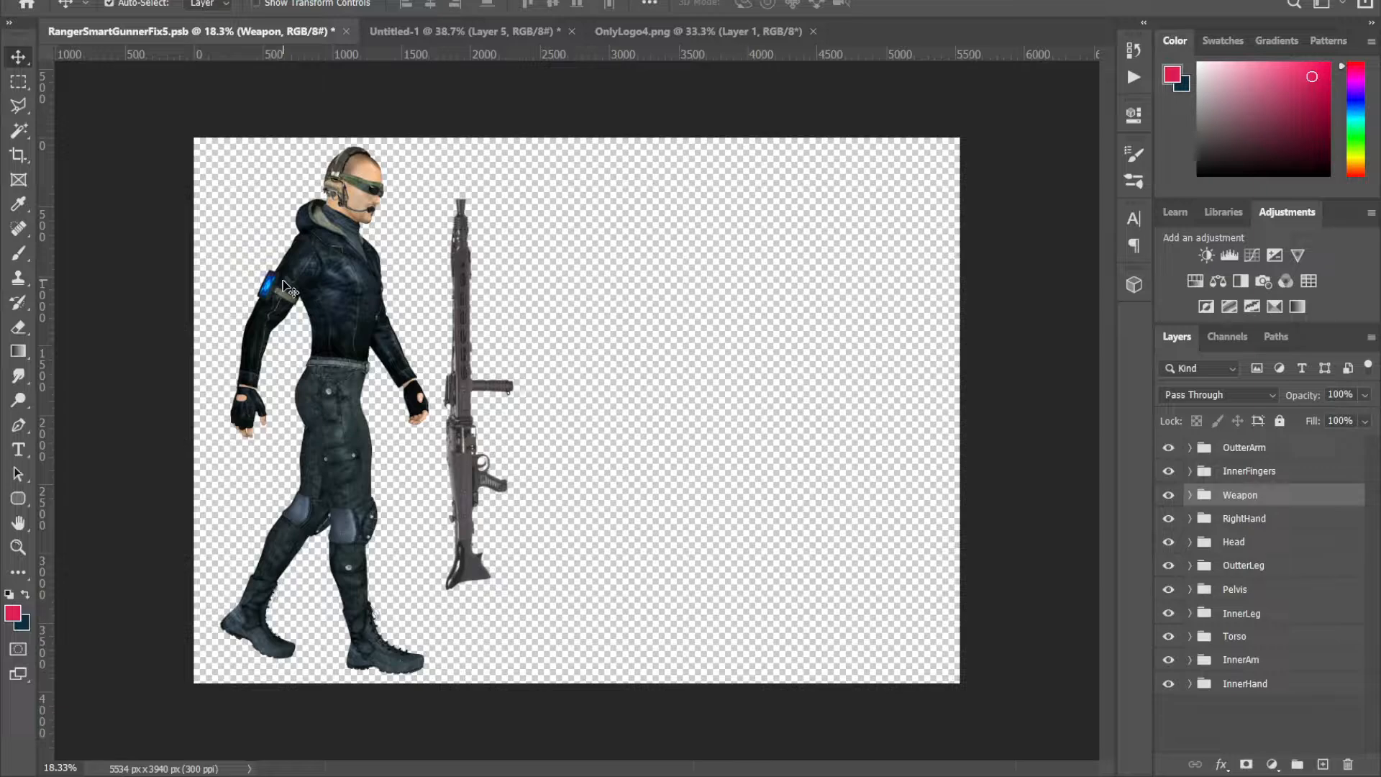
mouse_move(241, 320)
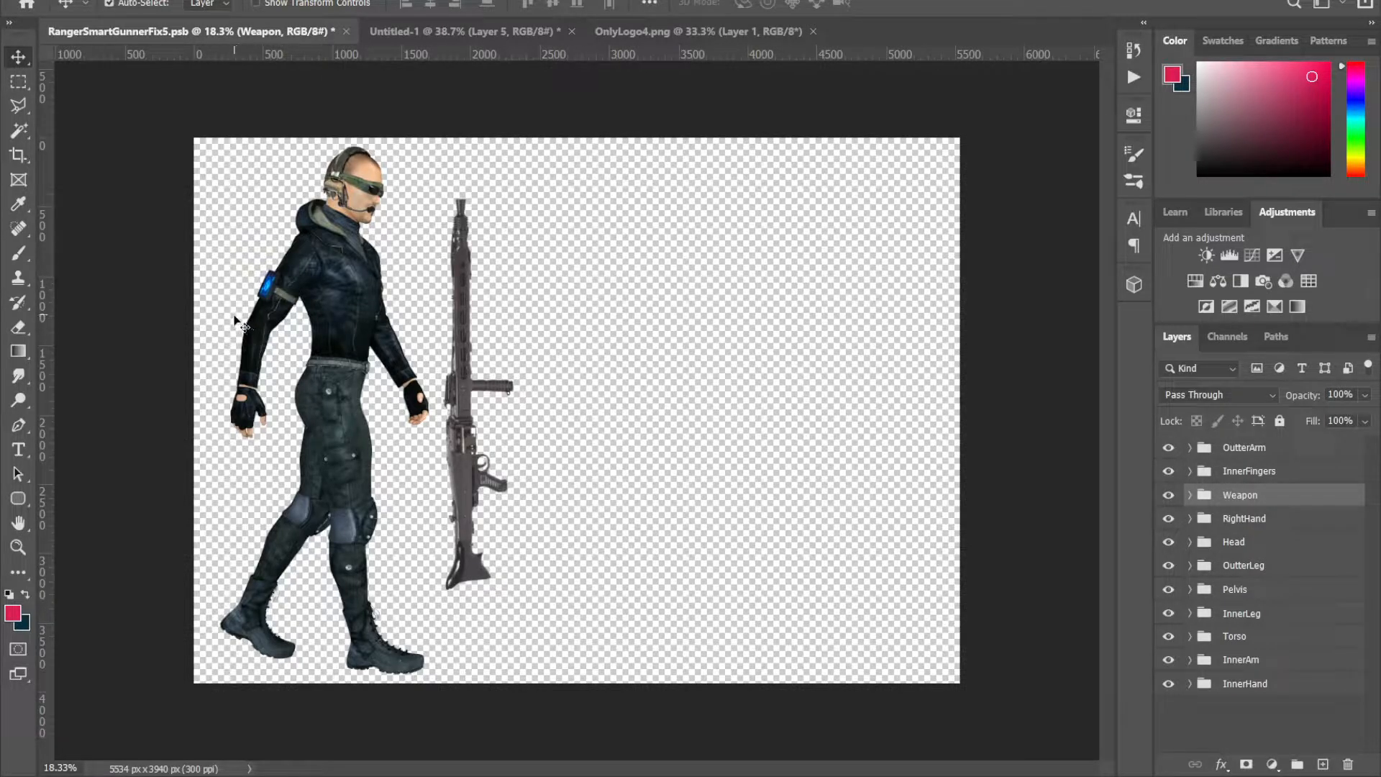
mouse_move(219, 300)
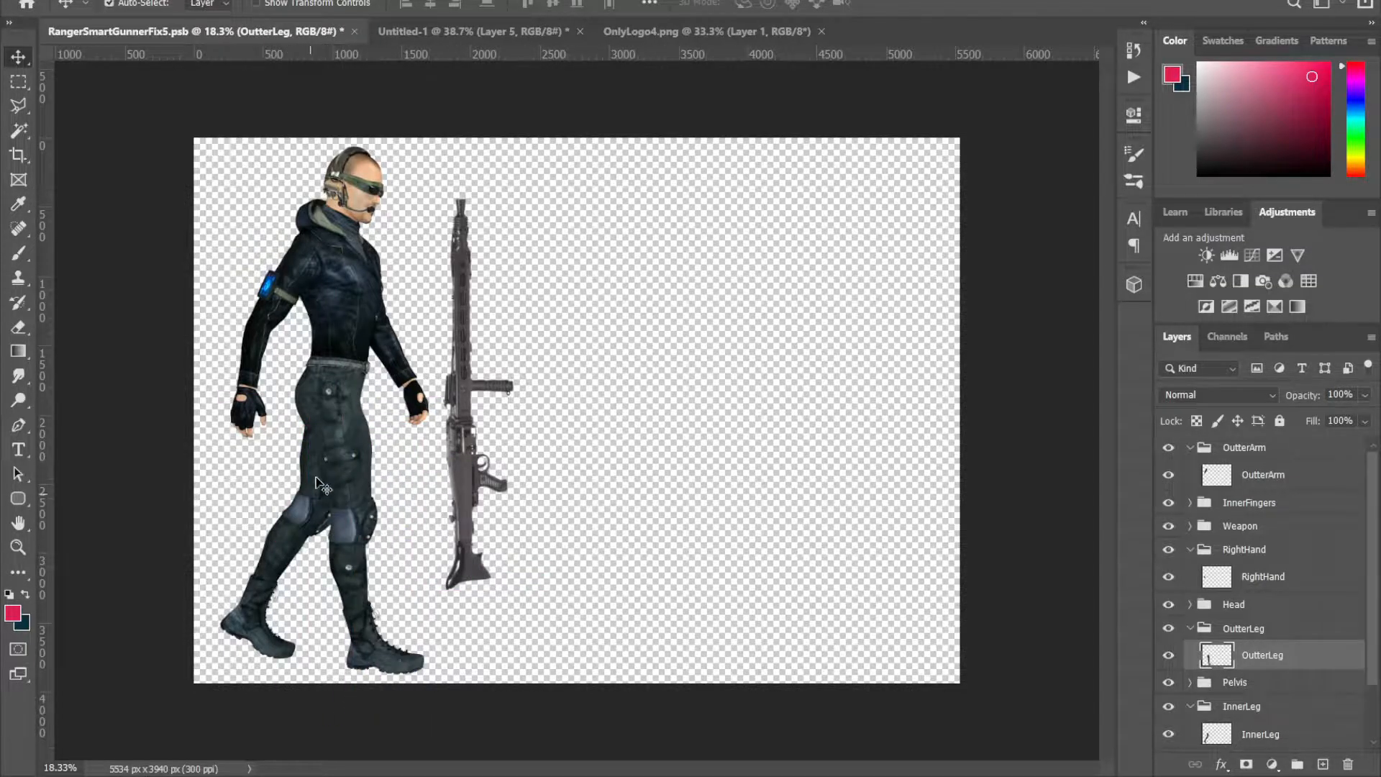
mouse_move(343, 483)
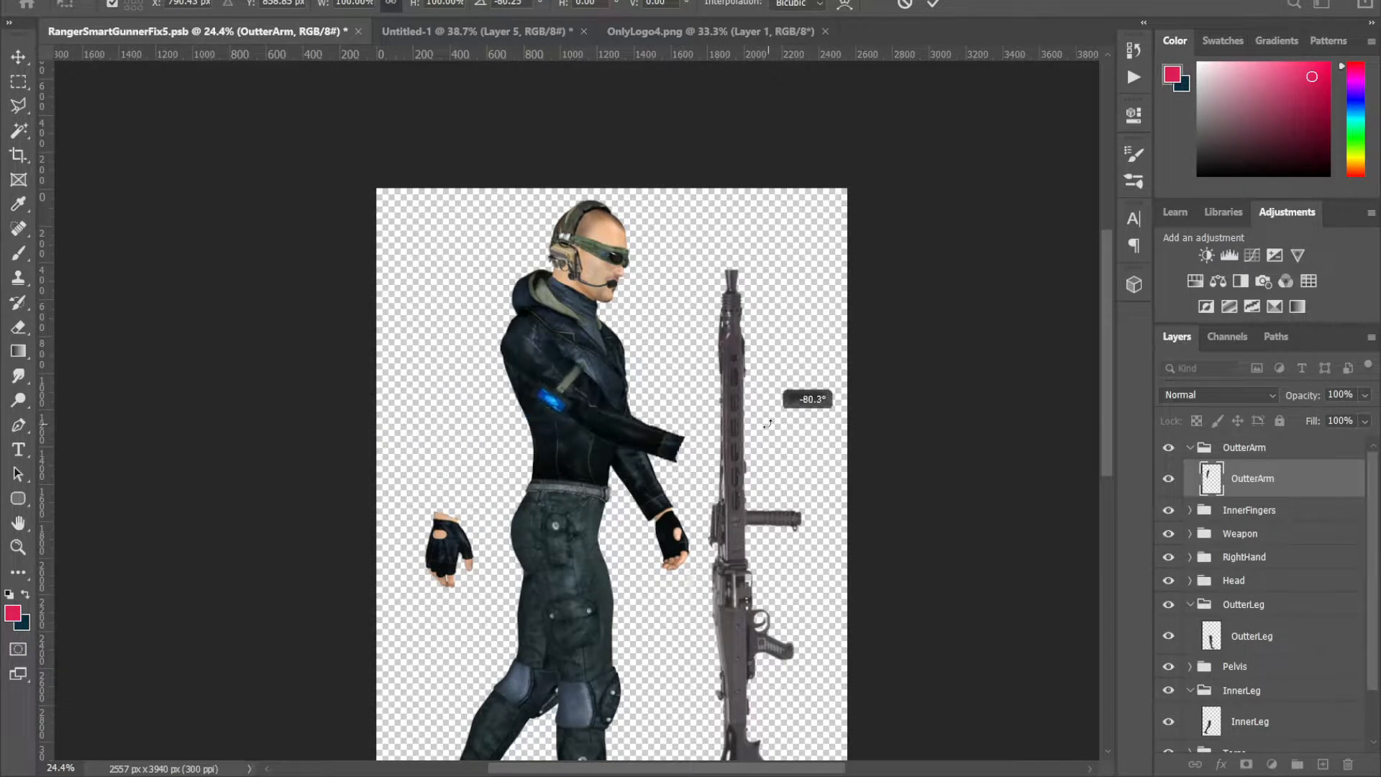
Switch to the RangerSmartGunner.psb document with the gun lying horizontal
click(713, 31)
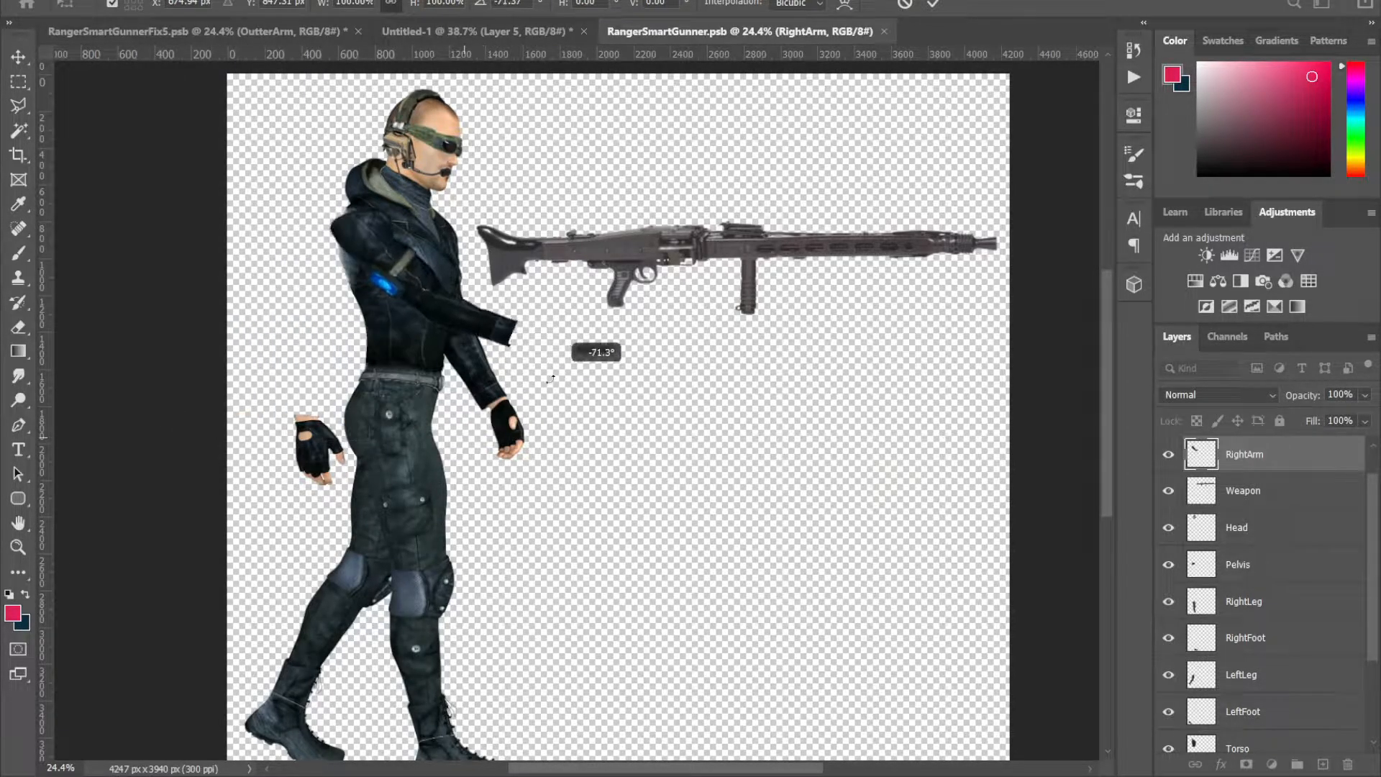
drag(551, 378, 440, 383)
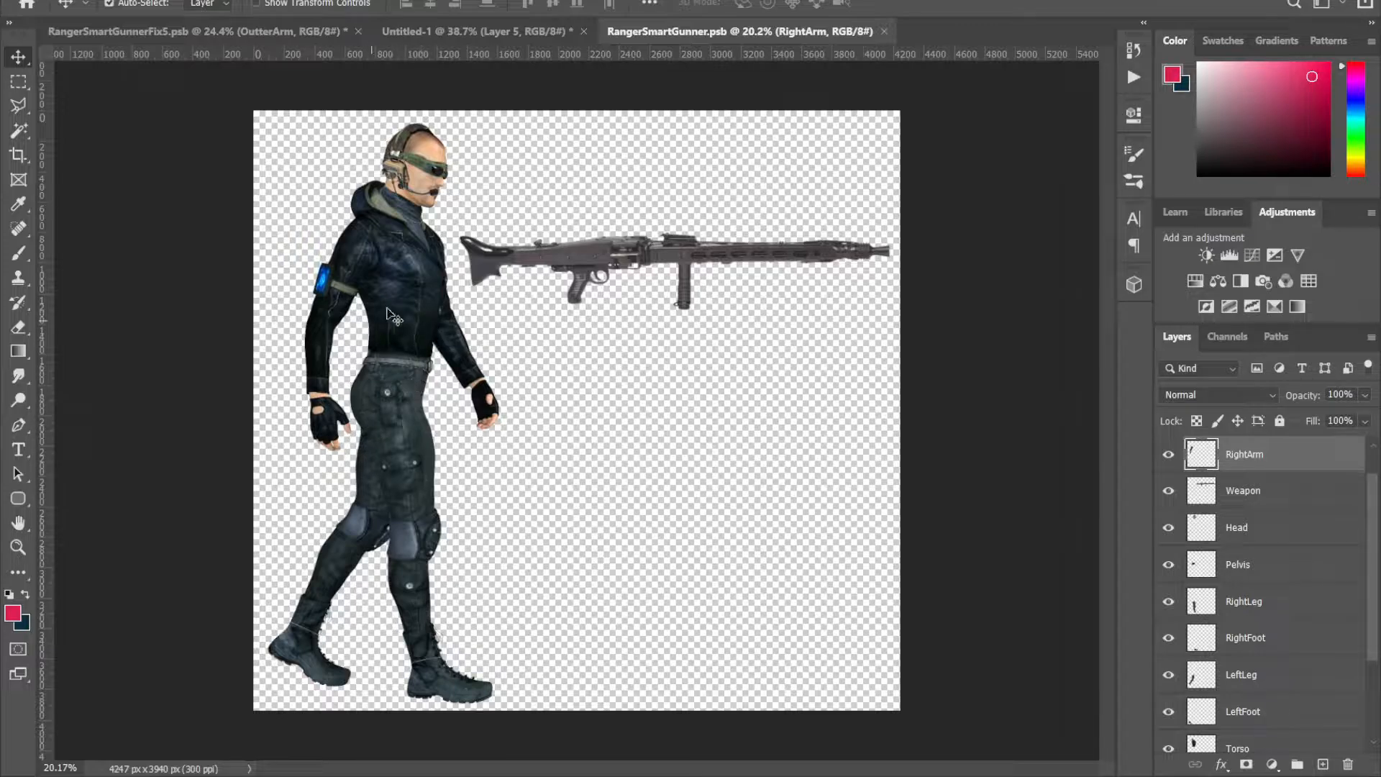
click(476, 31)
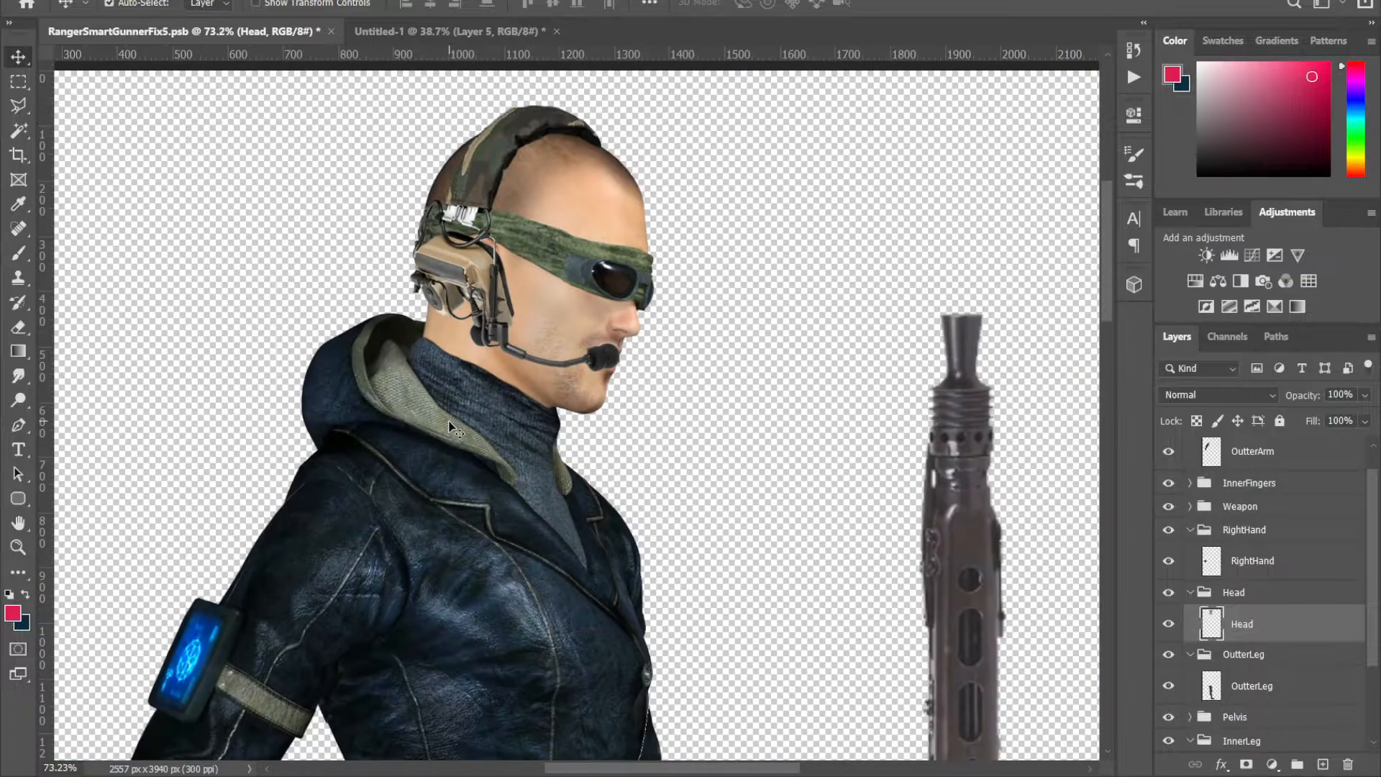
mouse_move(518, 453)
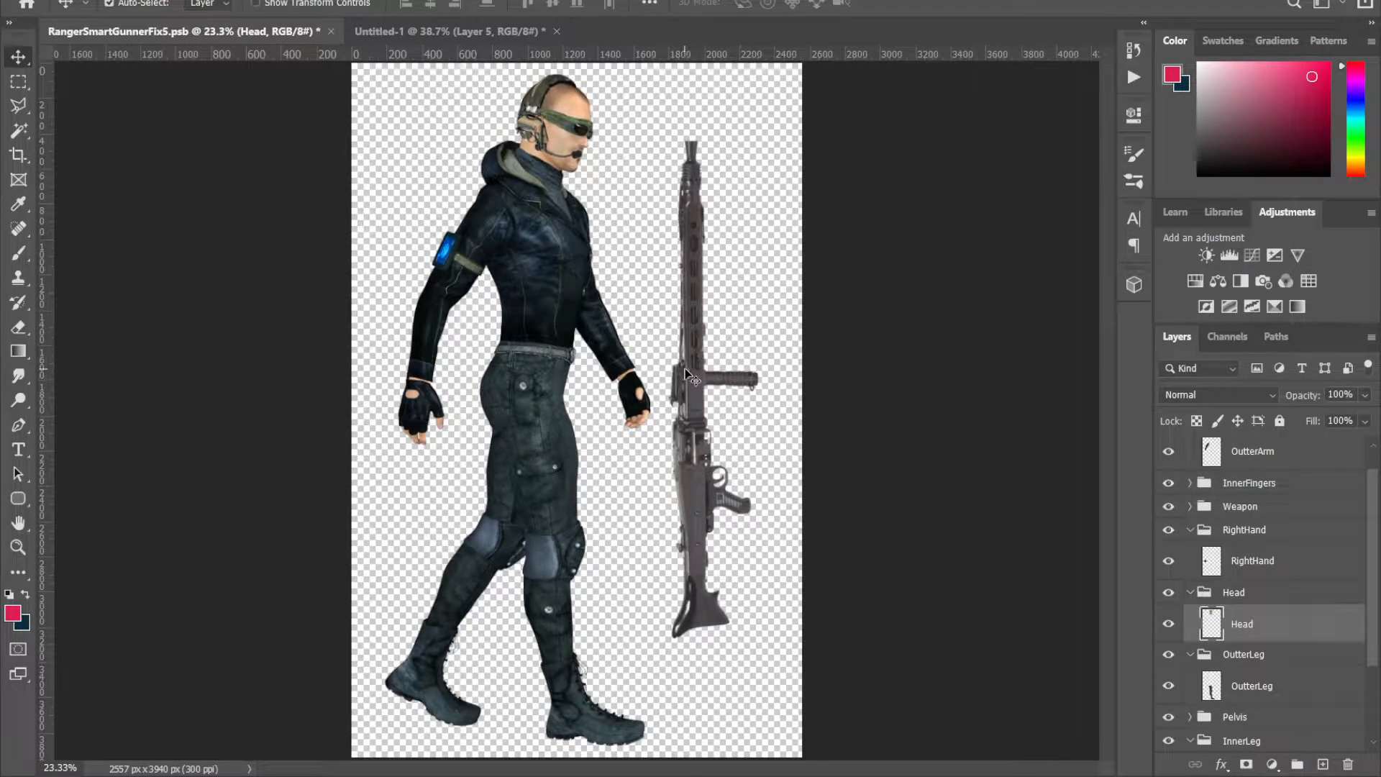
Collapse OutterArm, move the gun over the torso and stack RightHand above Weapon
click(1189, 447)
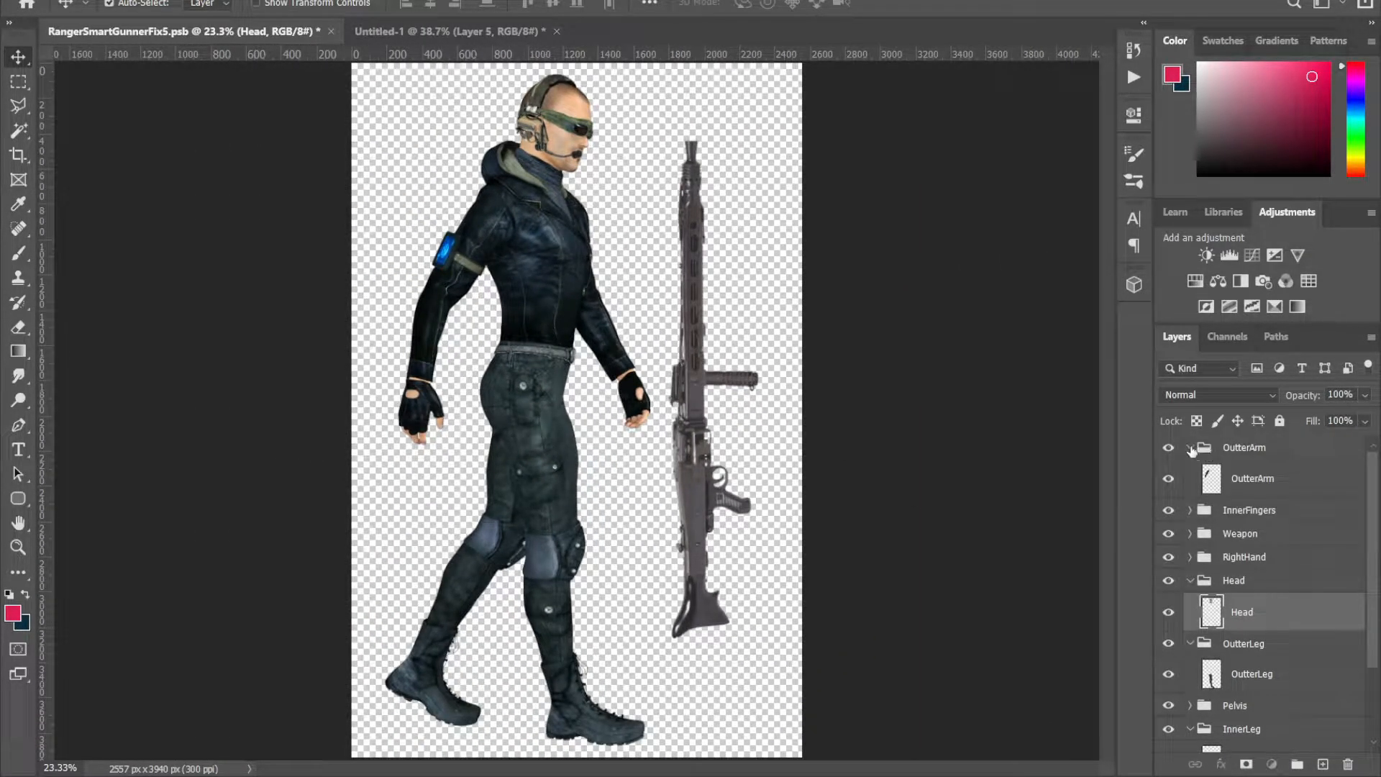
click(1190, 446)
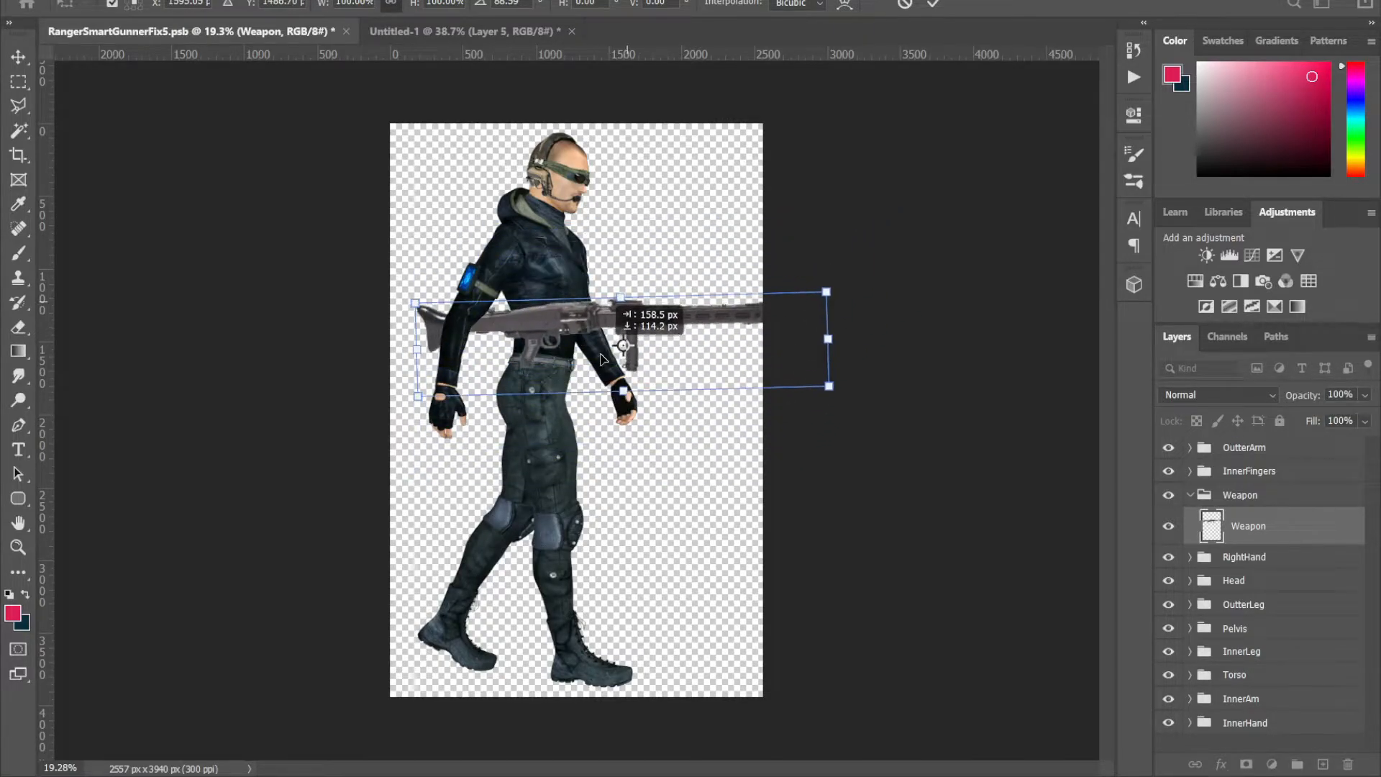
drag(602, 340, 633, 418)
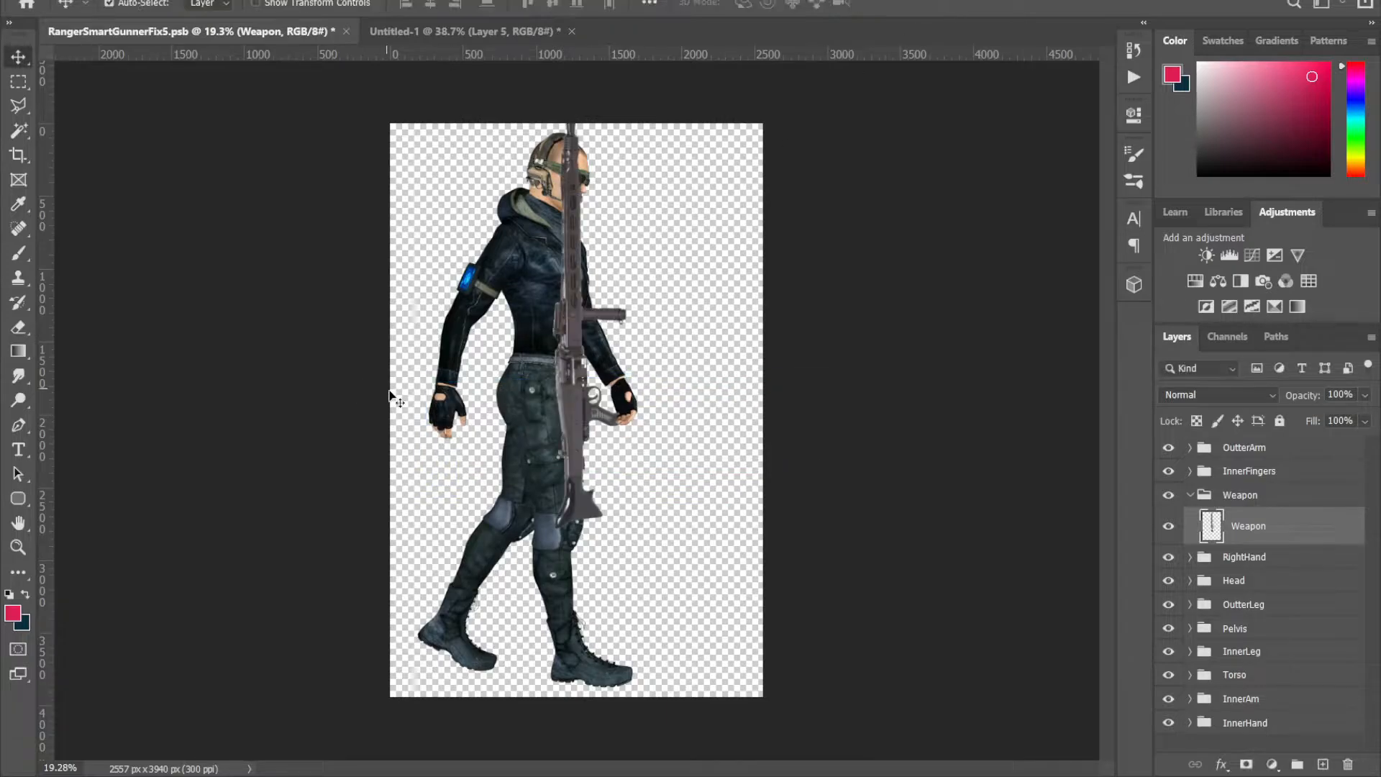
click(1244, 557)
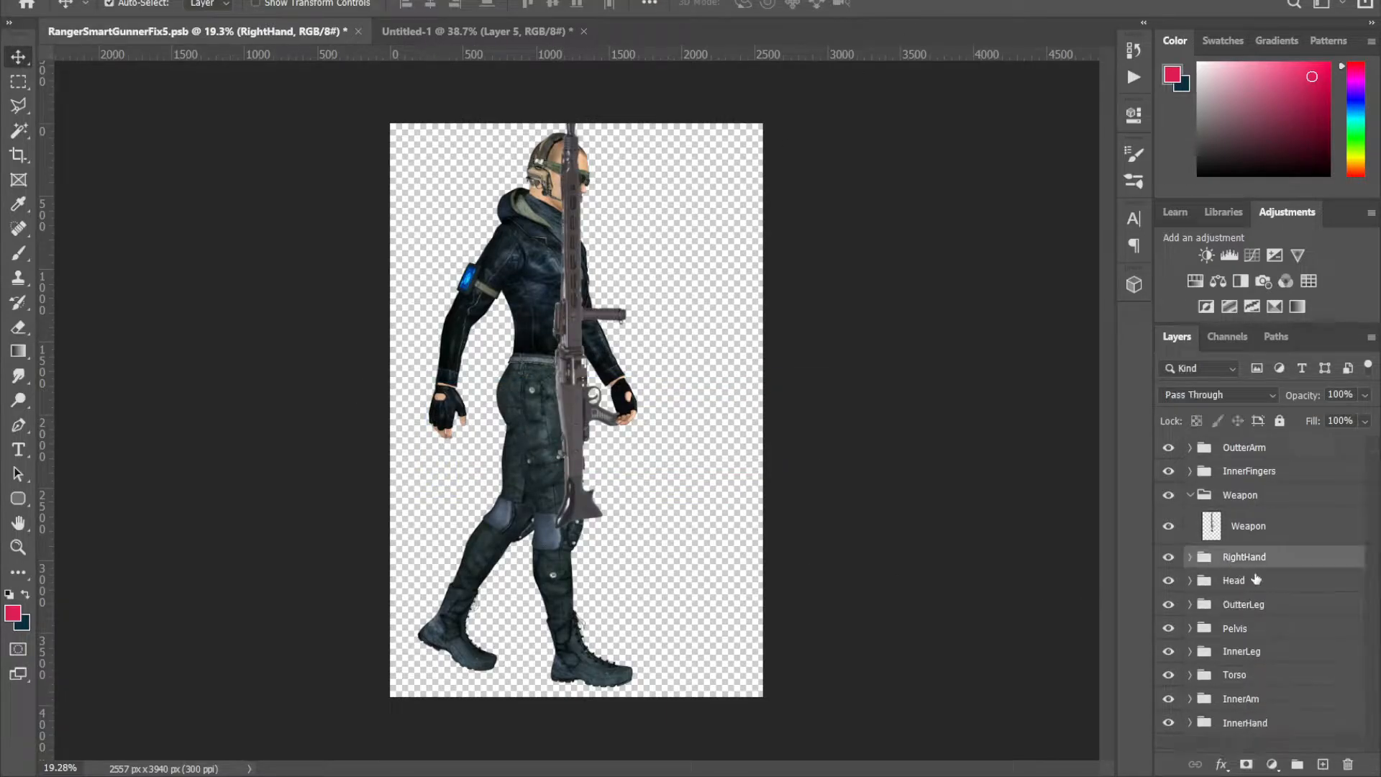
click(1239, 518)
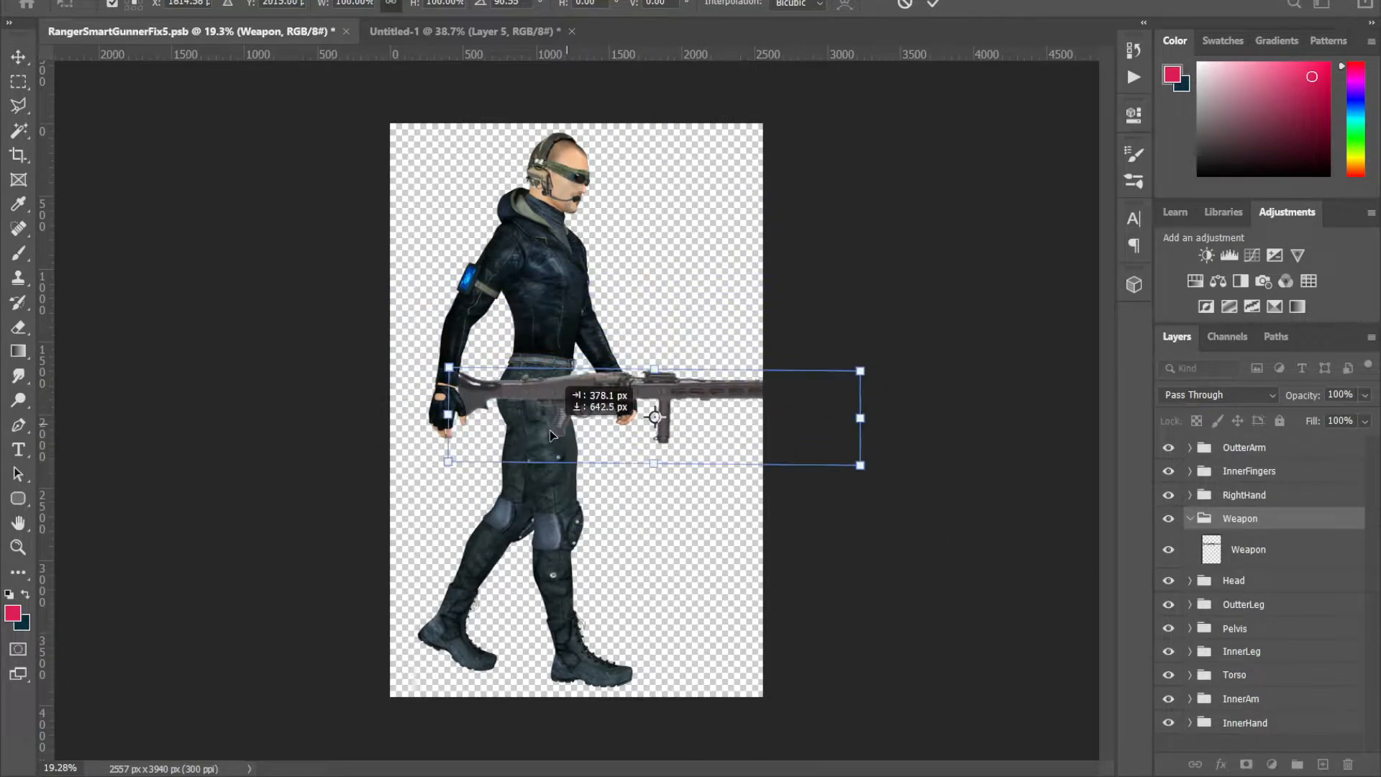
Lay the gun horizontally at the hands and move the inner fingers onto the near hand
drag(551, 436, 626, 256)
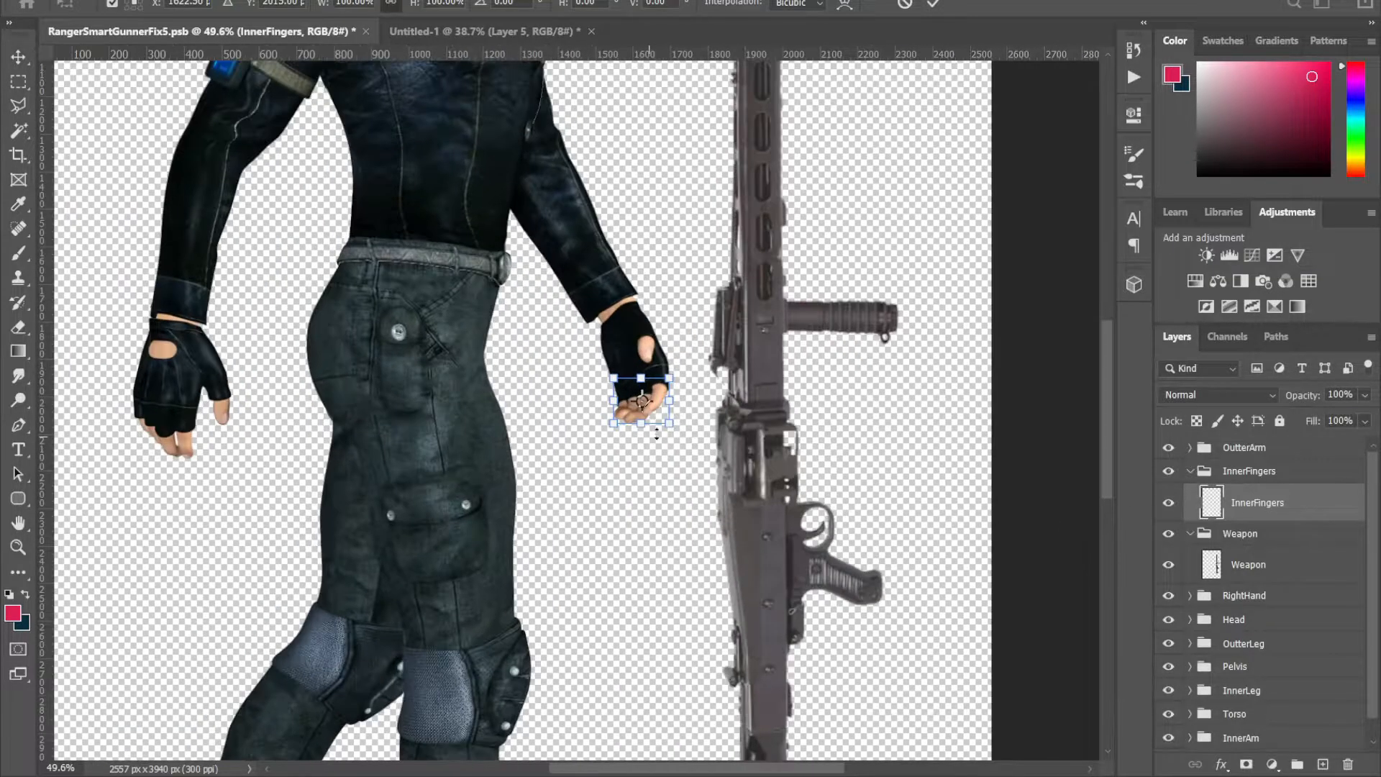
drag(641, 401, 628, 512)
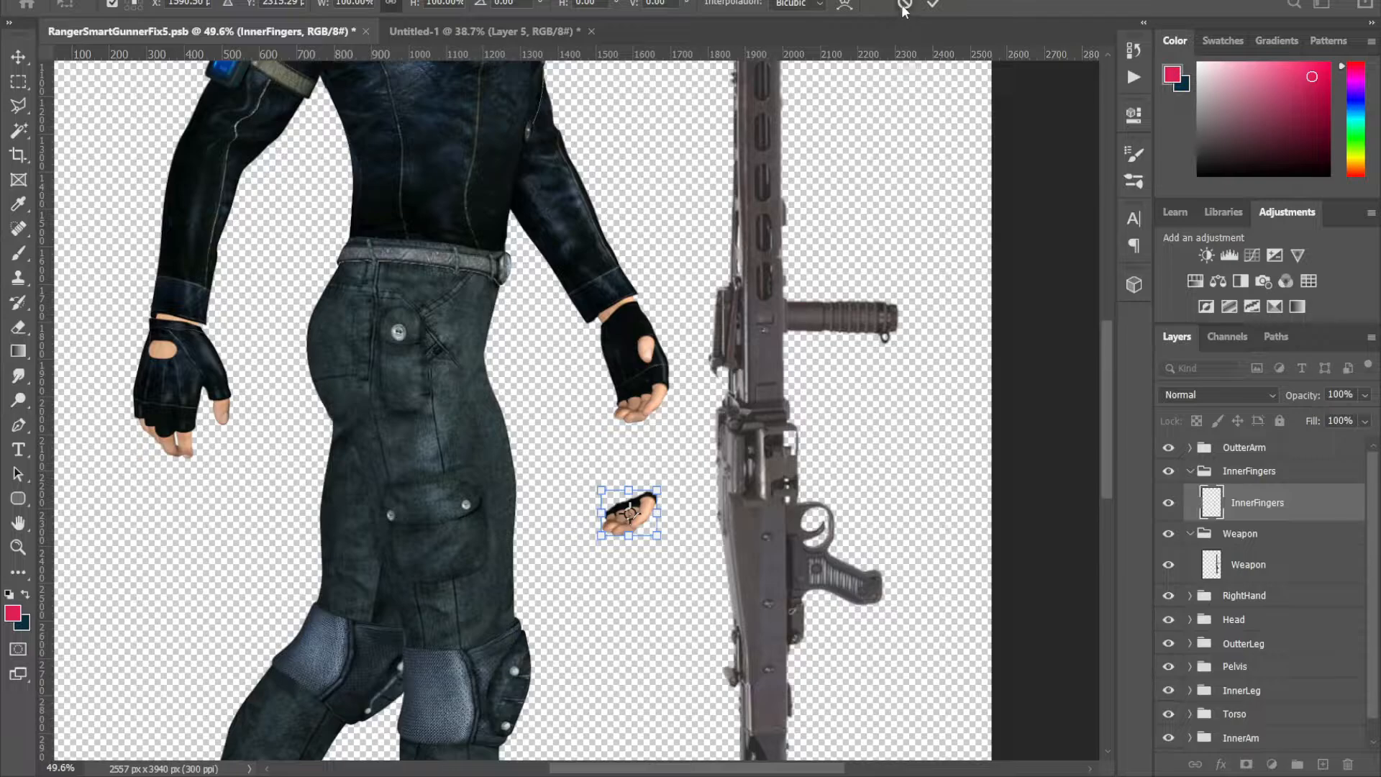
mouse_move(904, 9)
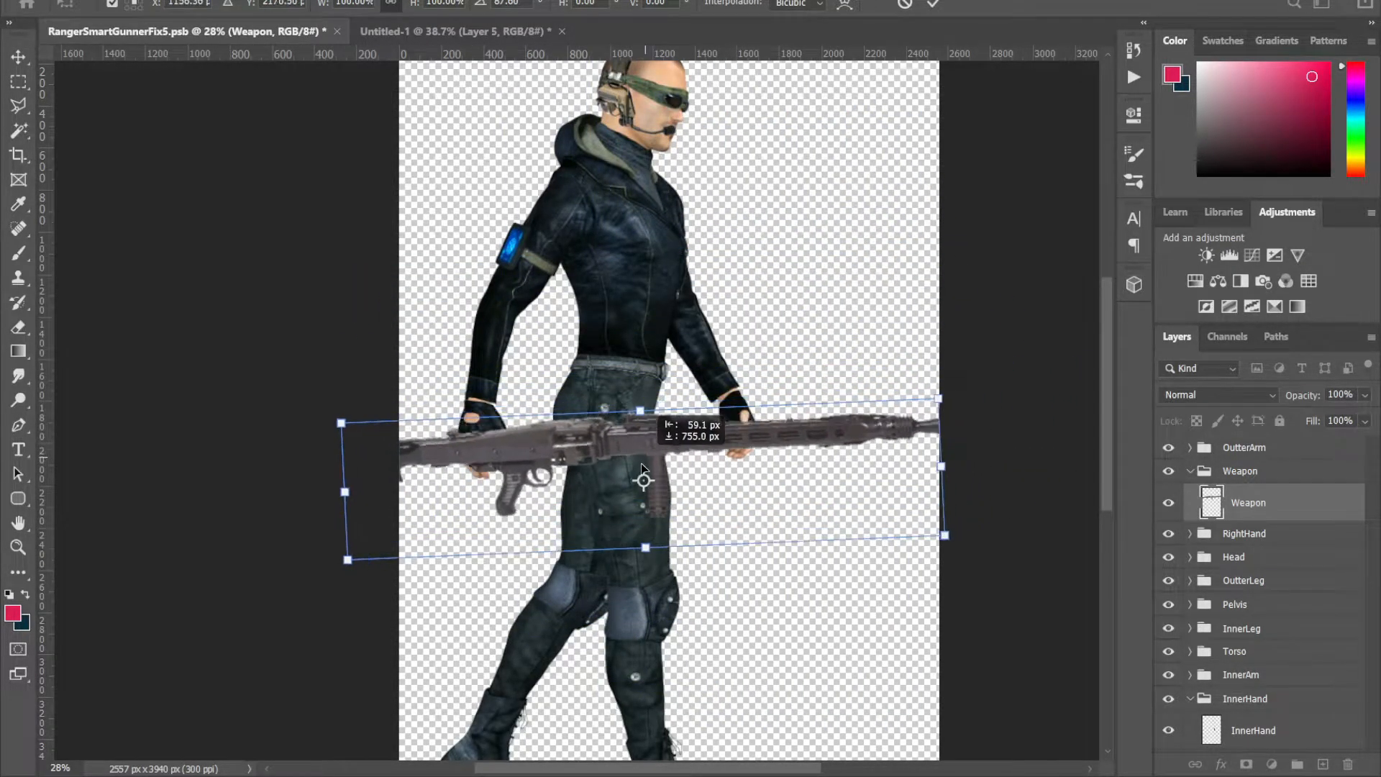
Rotate the weapon upright and park it in the empty space right of the character
drag(643, 480, 700, 481)
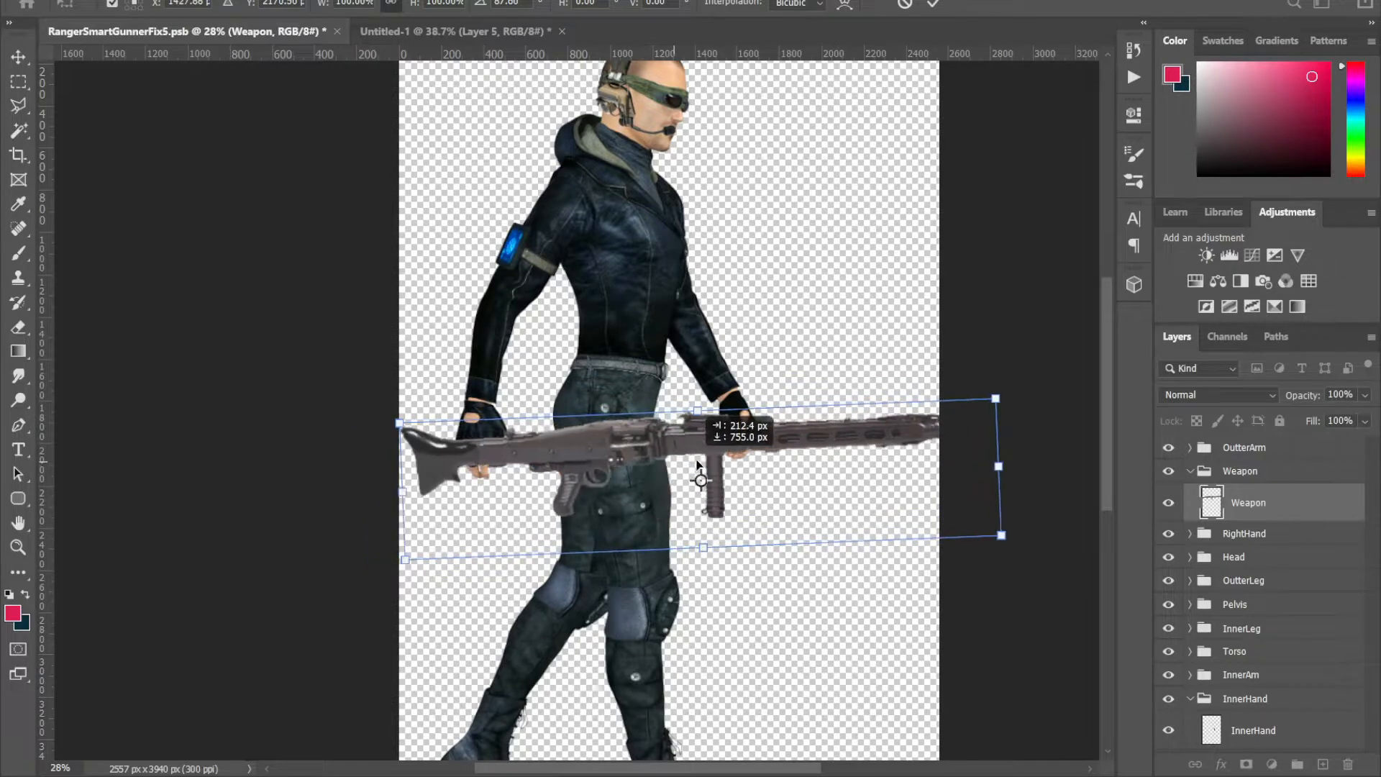
drag(699, 481, 712, 422)
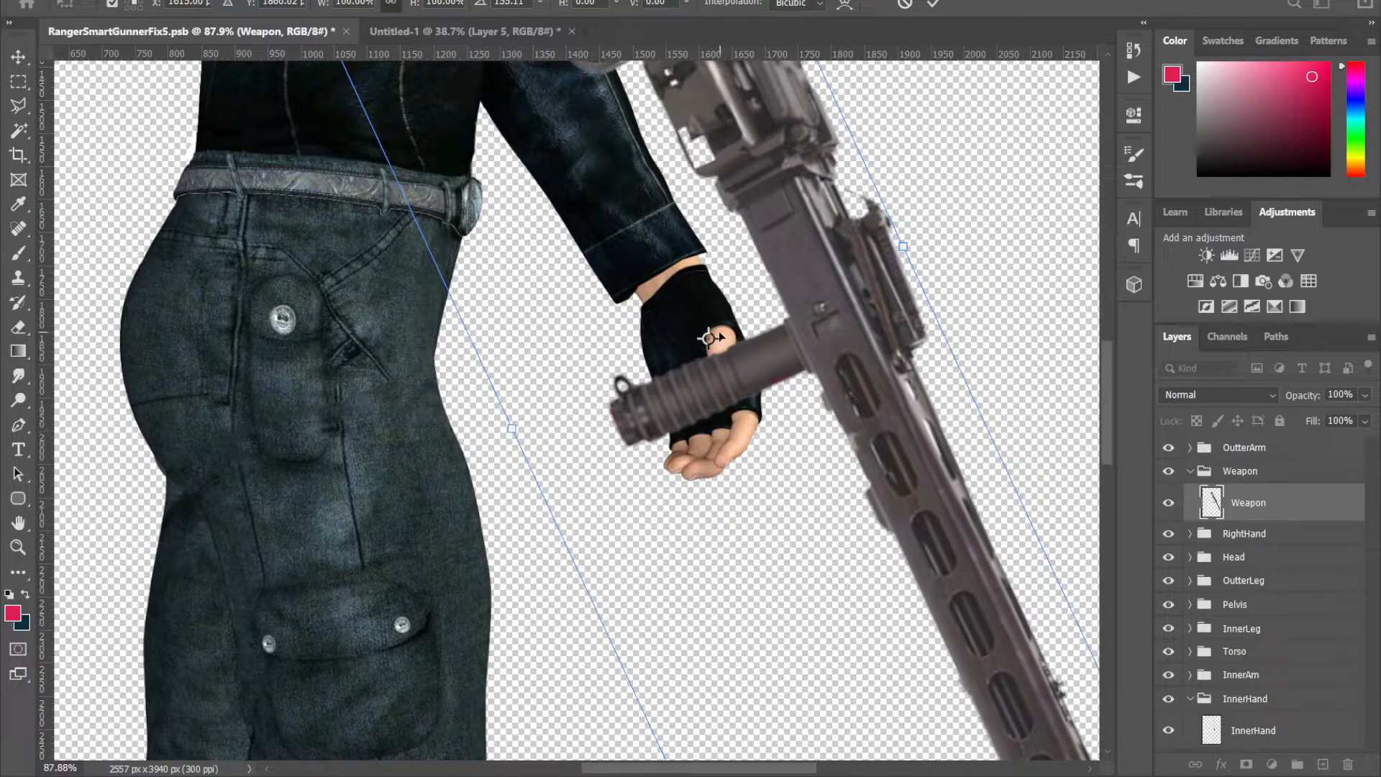
mouse_move(721, 366)
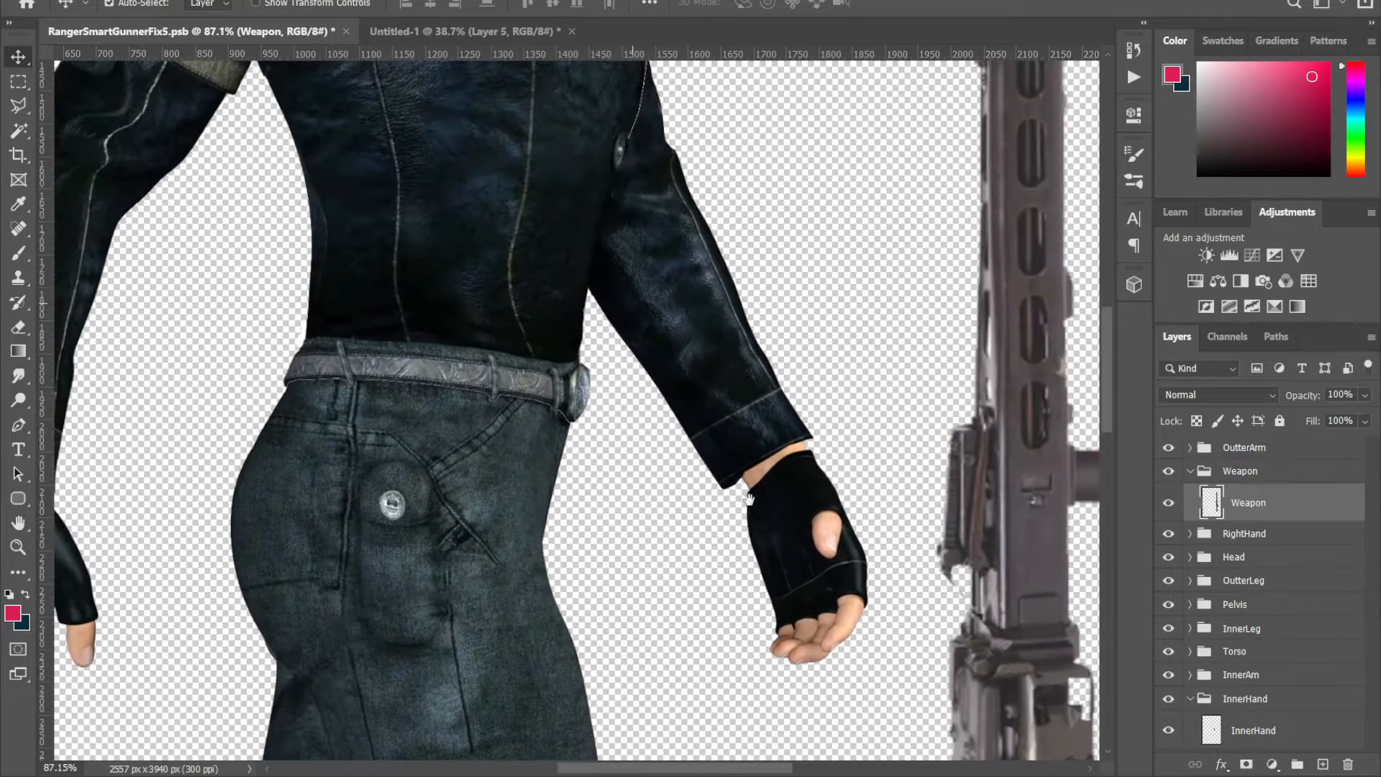
scroll(down, 3)
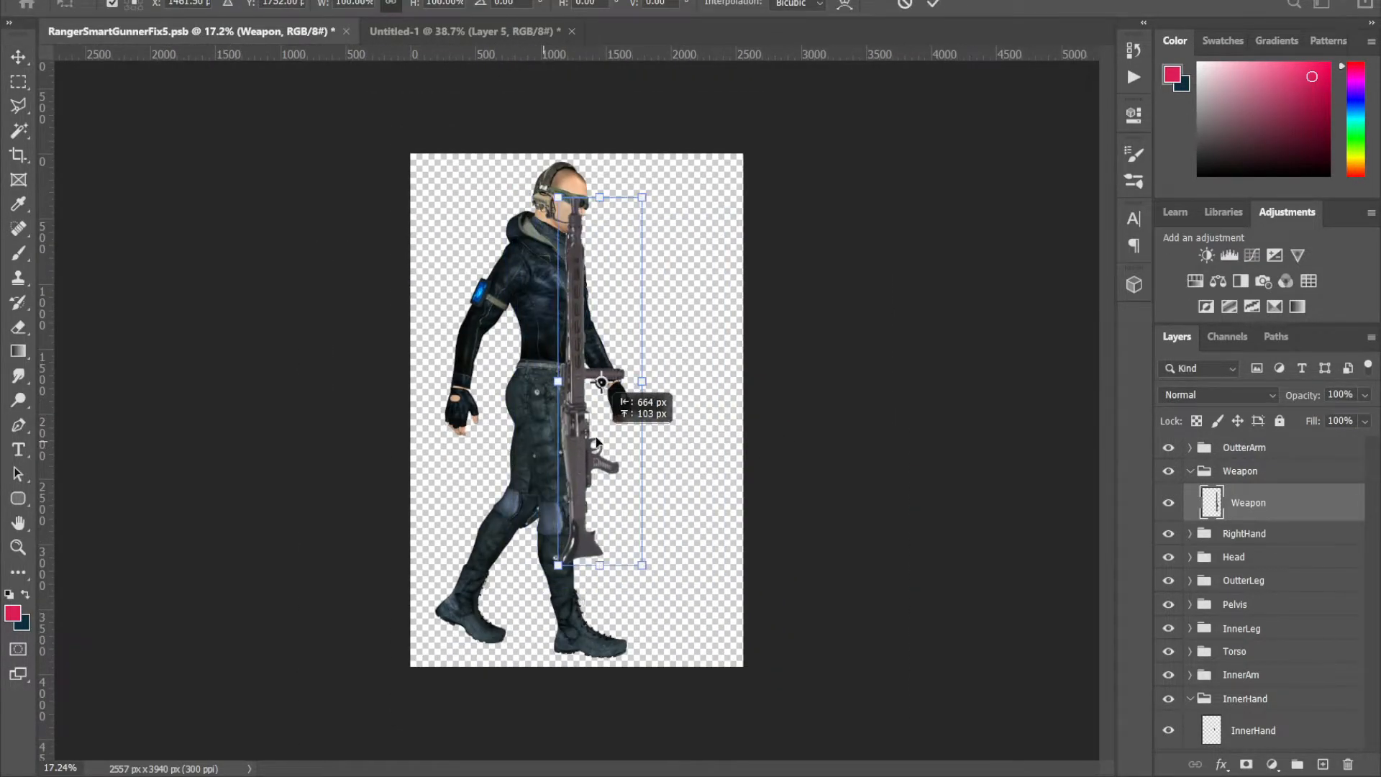
drag(598, 383, 511, 335)
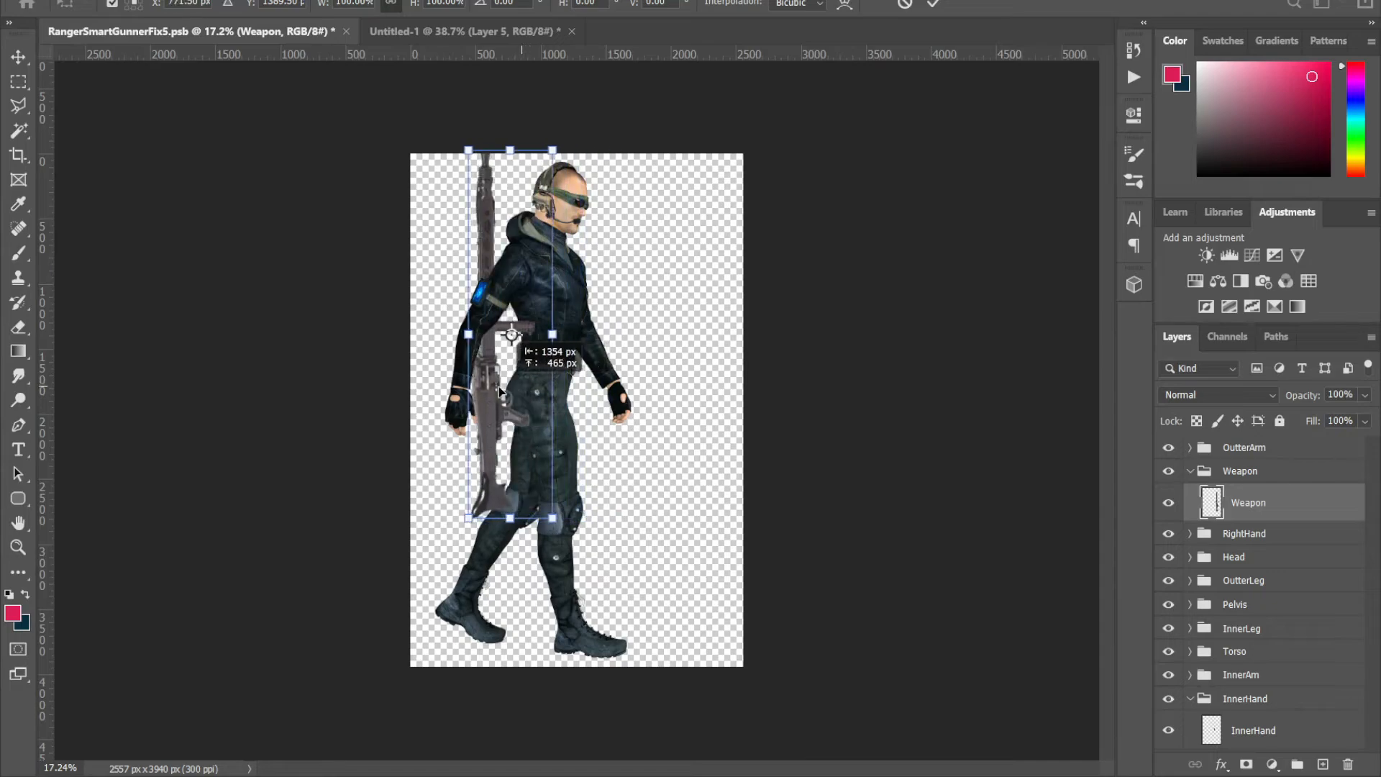
drag(511, 335, 688, 394)
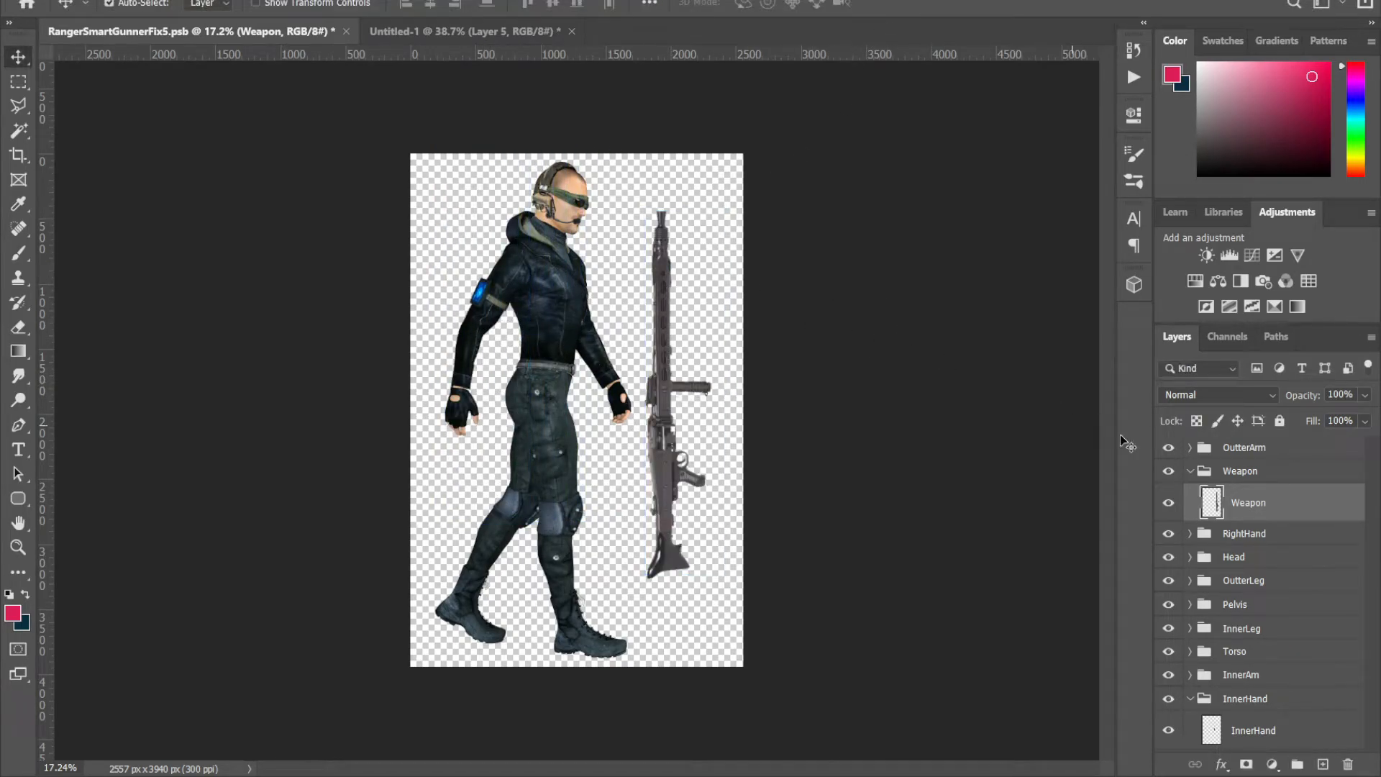
Confirm the weapon's position, put RightHand above Weapon and dismiss the no-layers warning
click(1191, 471)
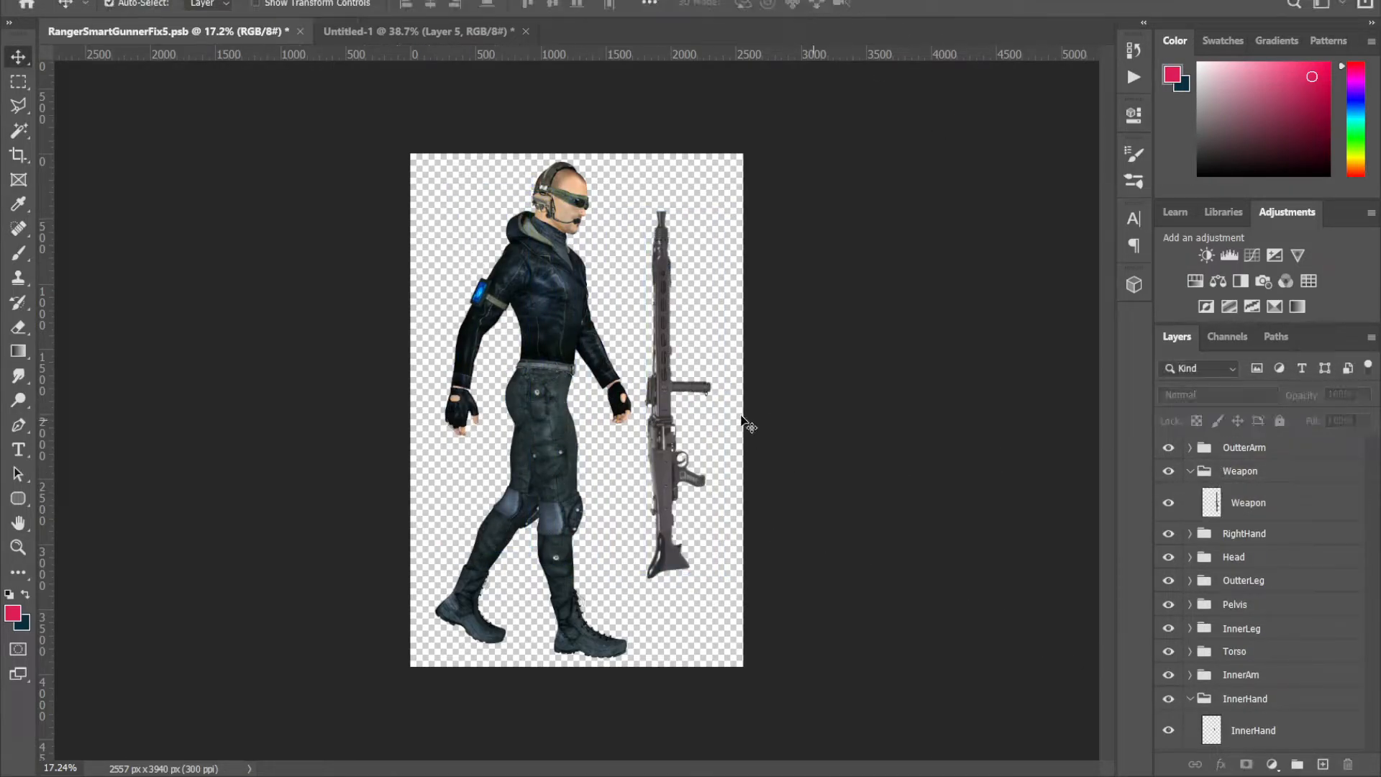
click(1243, 532)
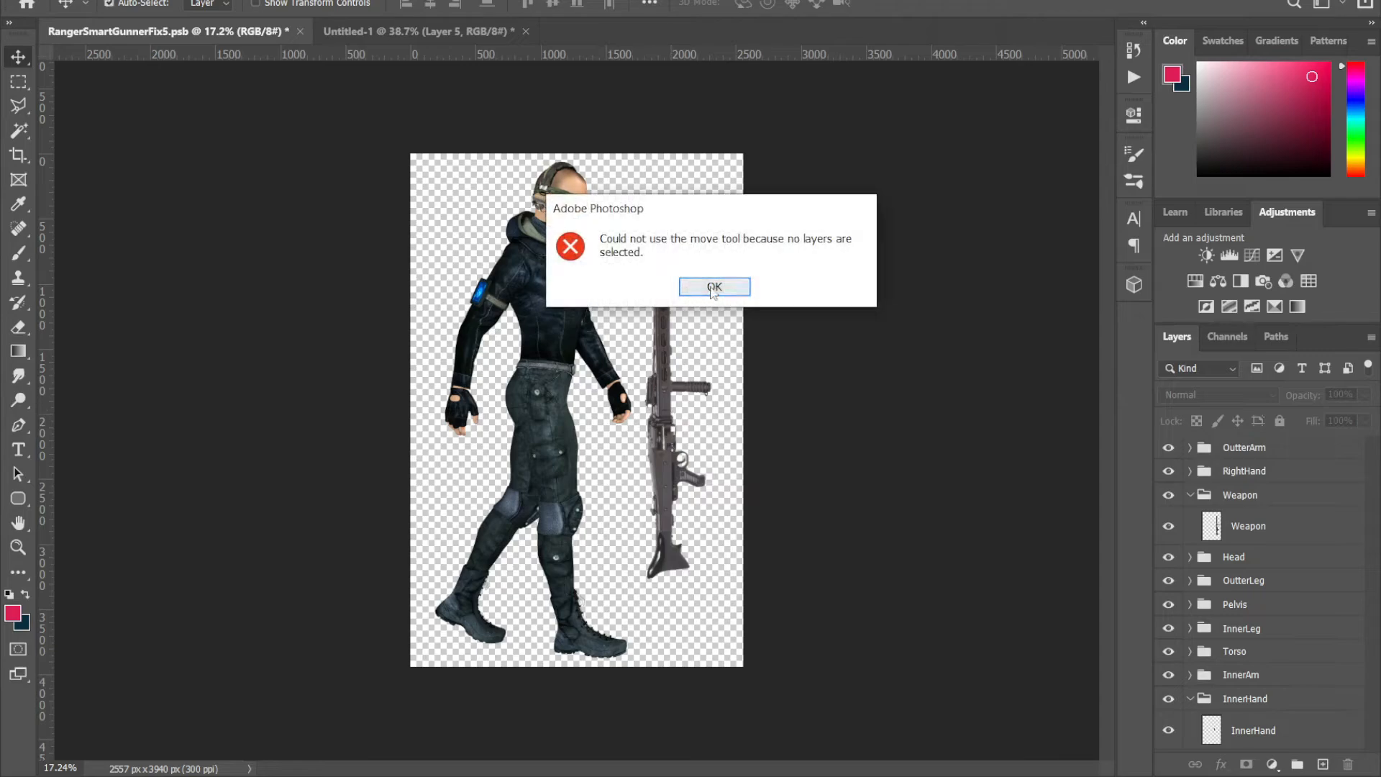
click(713, 288)
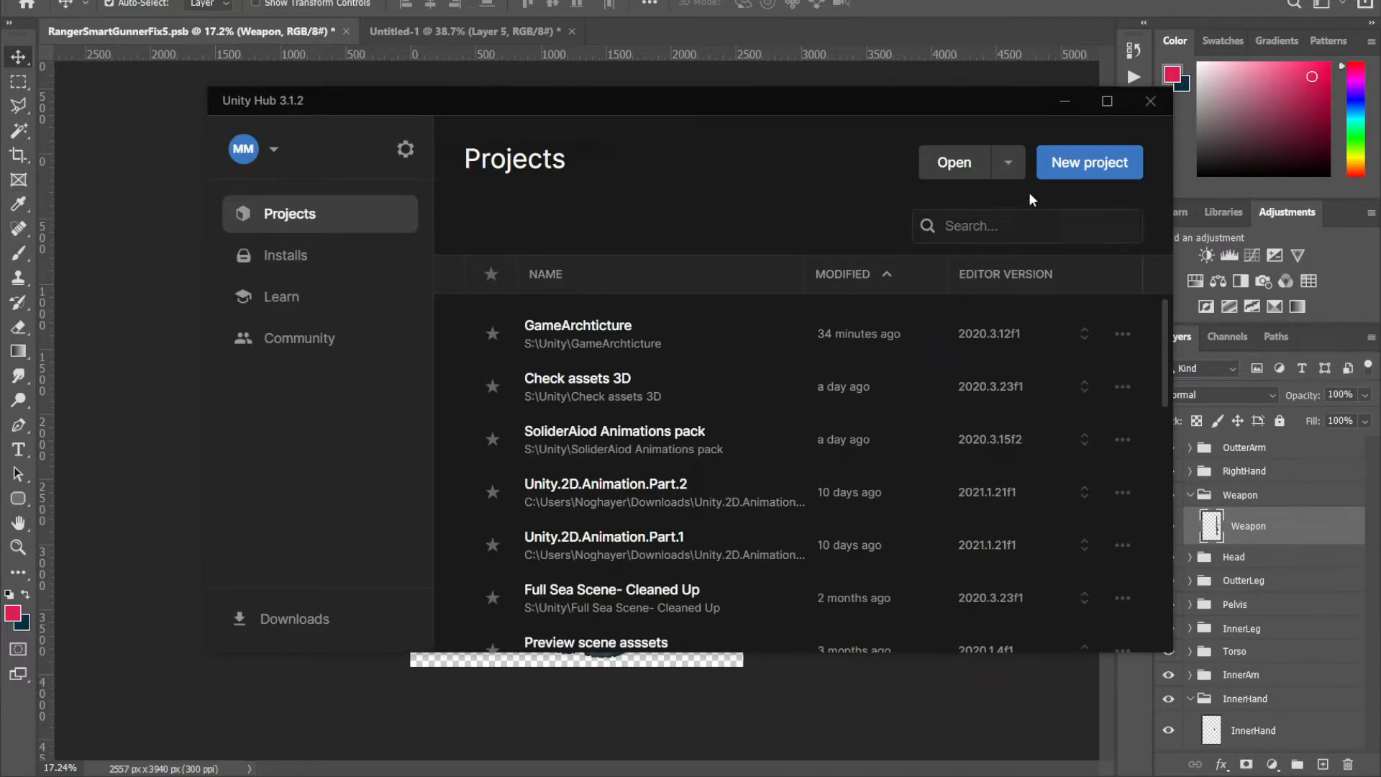
Start a new Unity project with editor 2020.3.15f2 and the empty 2D template
click(1089, 163)
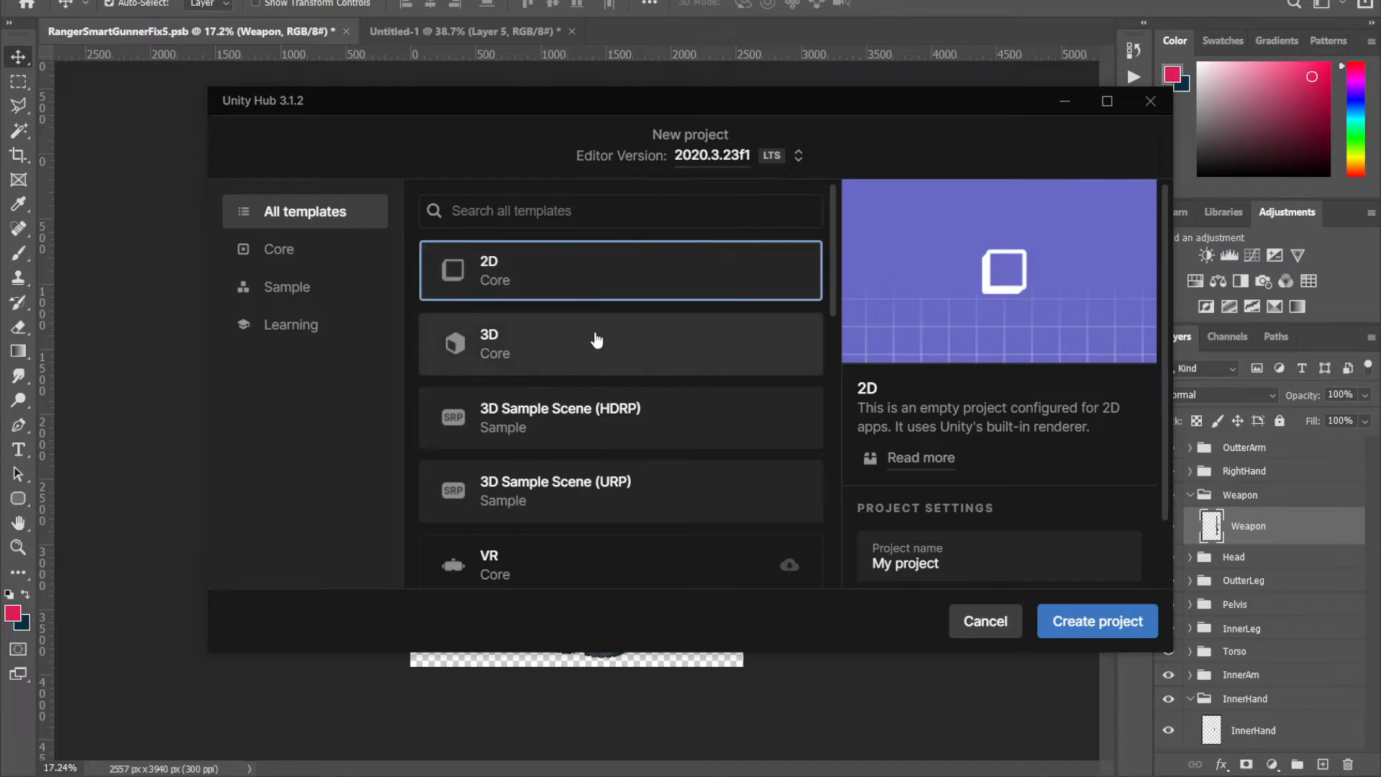
mouse_move(542, 243)
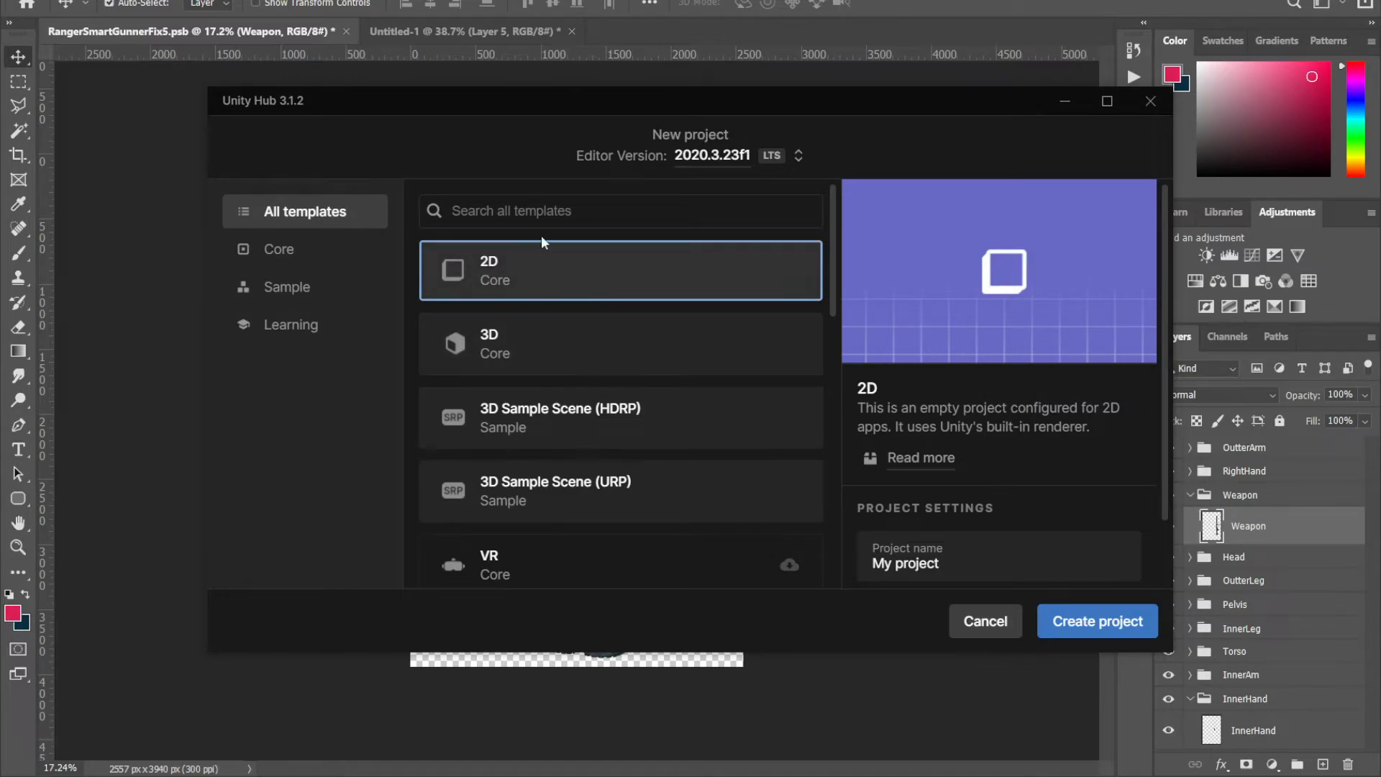
mouse_move(577, 266)
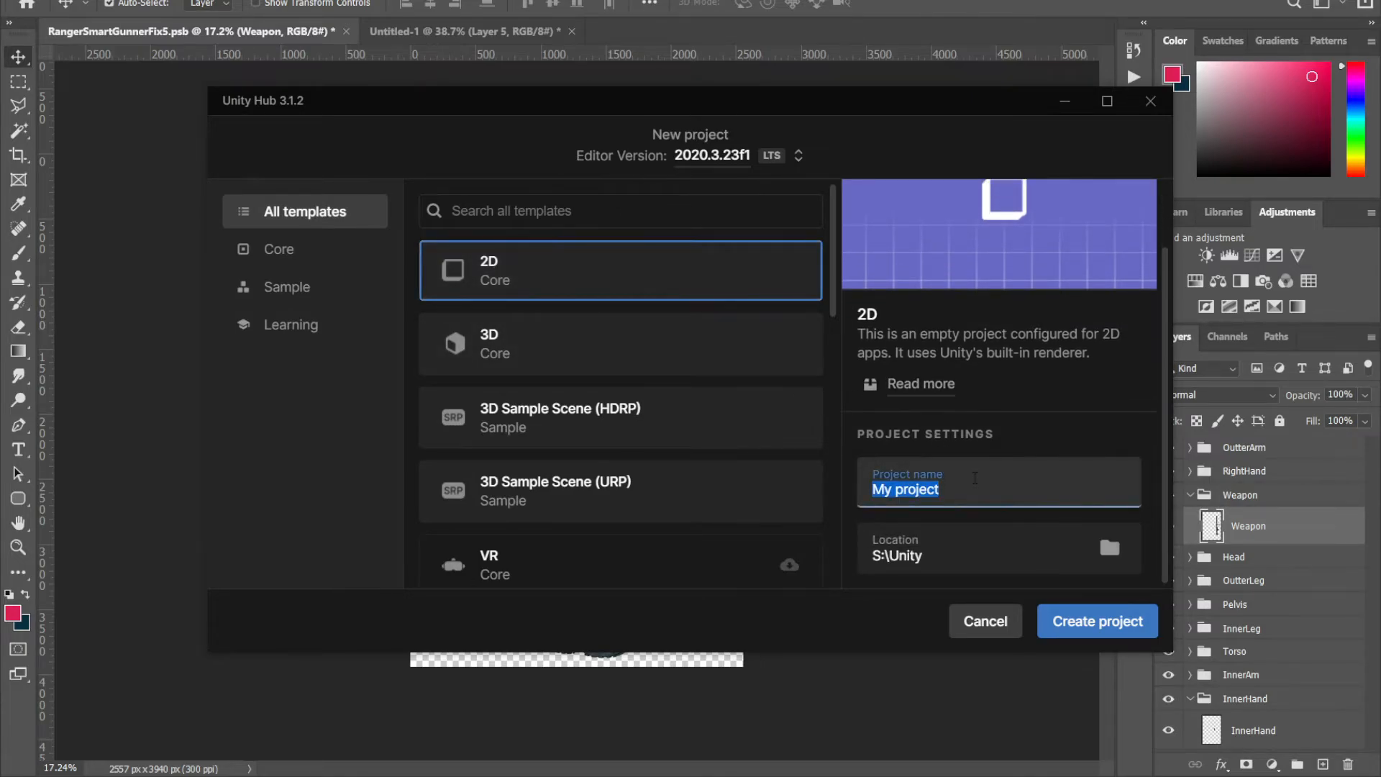
click(783, 156)
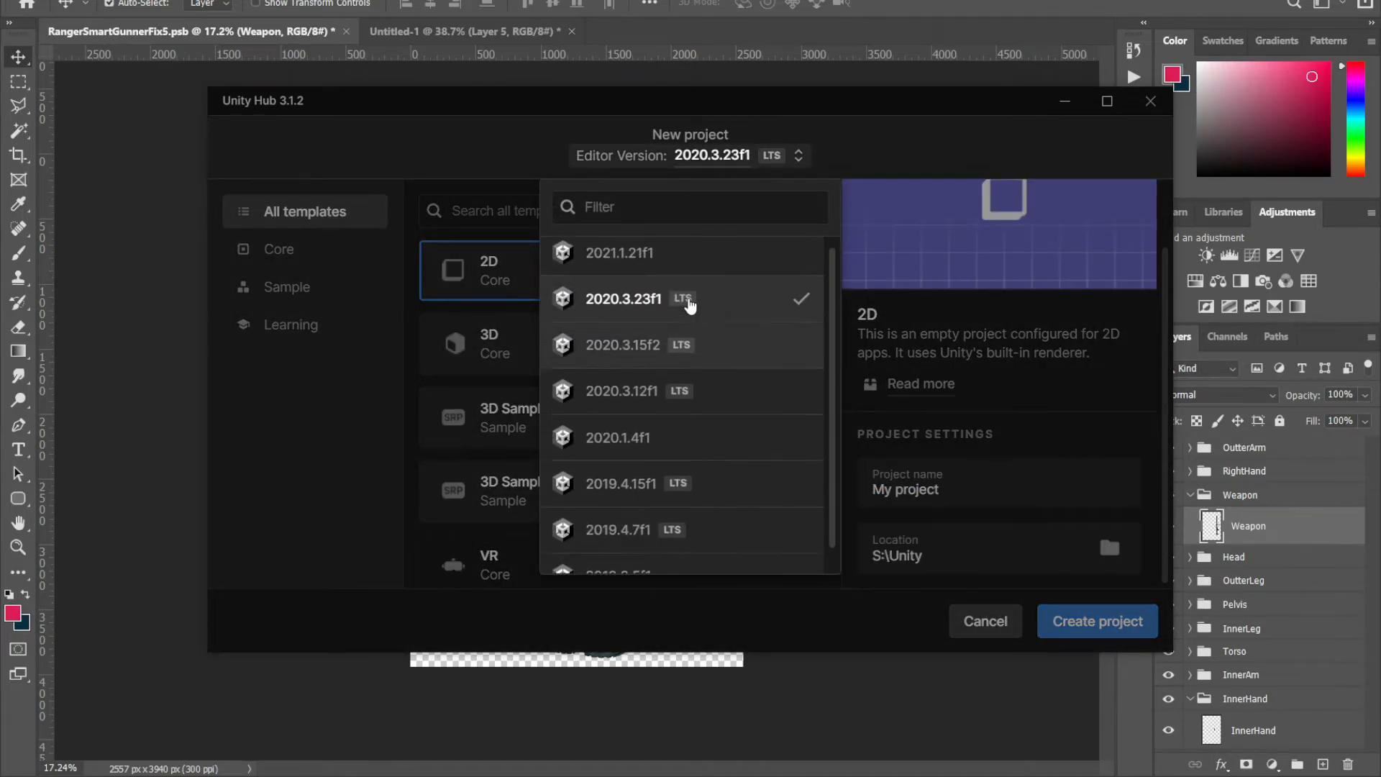
click(621, 344)
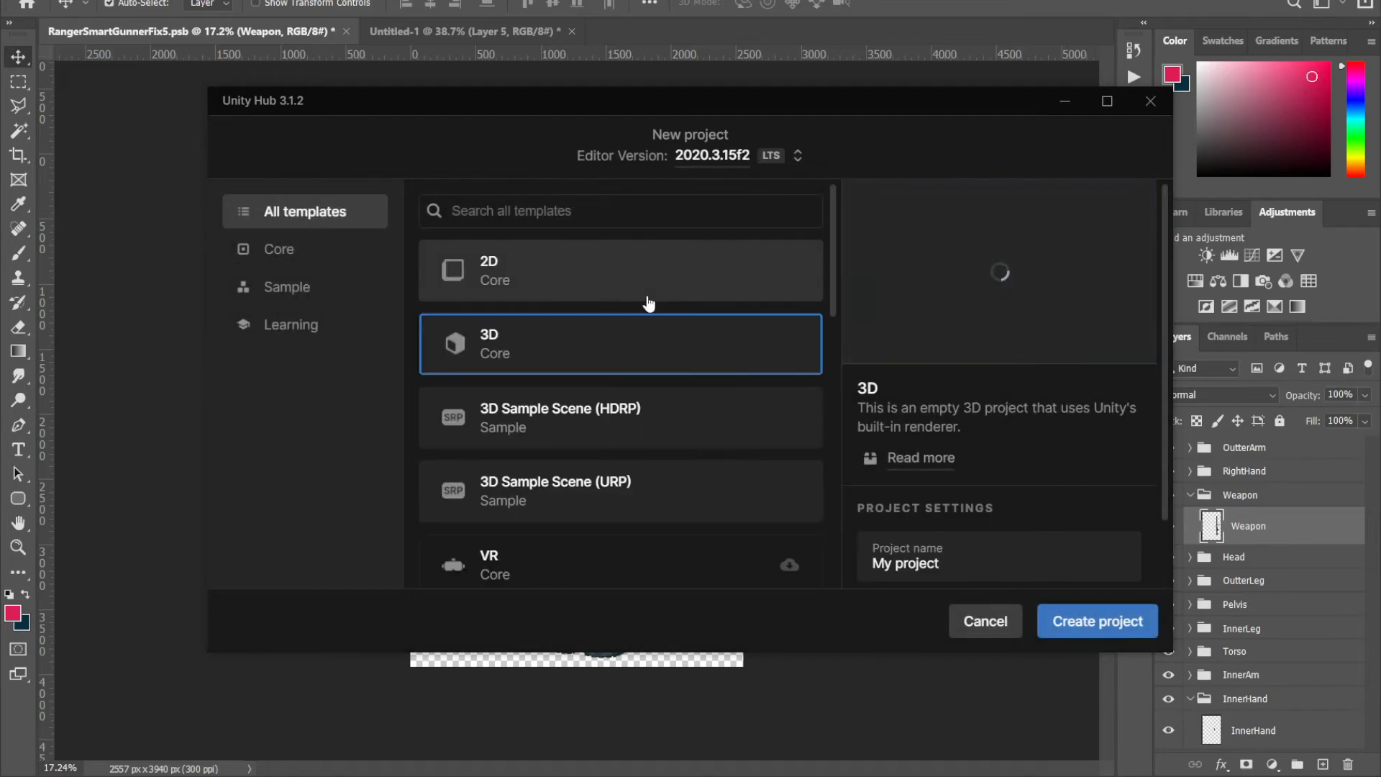
click(620, 271)
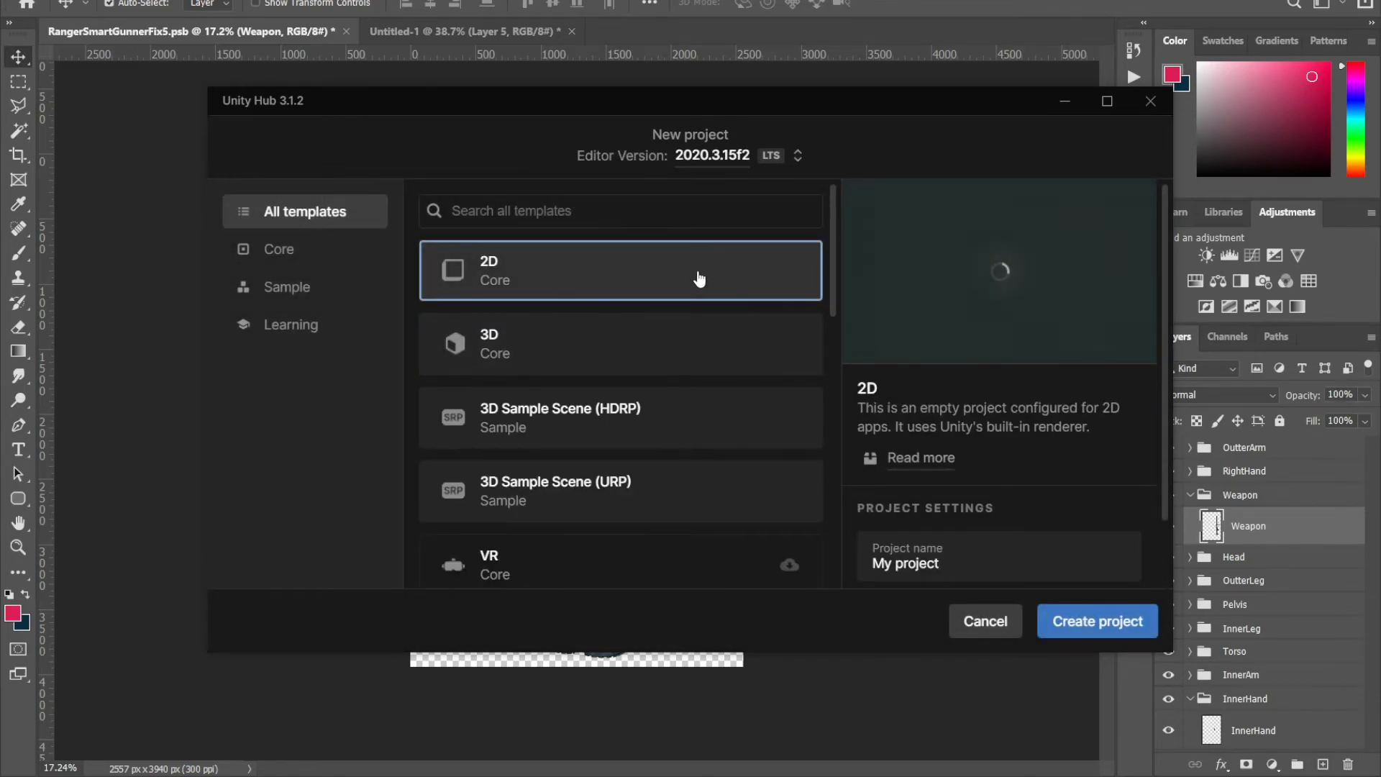